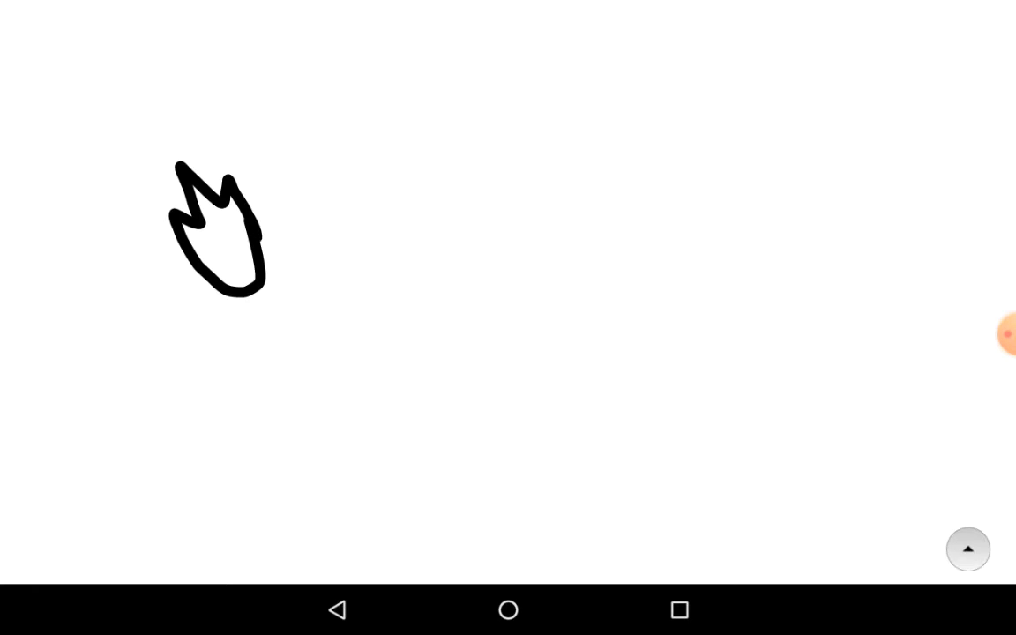
Step: Sketch a rough flame eye, then undo the rough face sketch from the canvas
drag(318, 159, 384, 247)
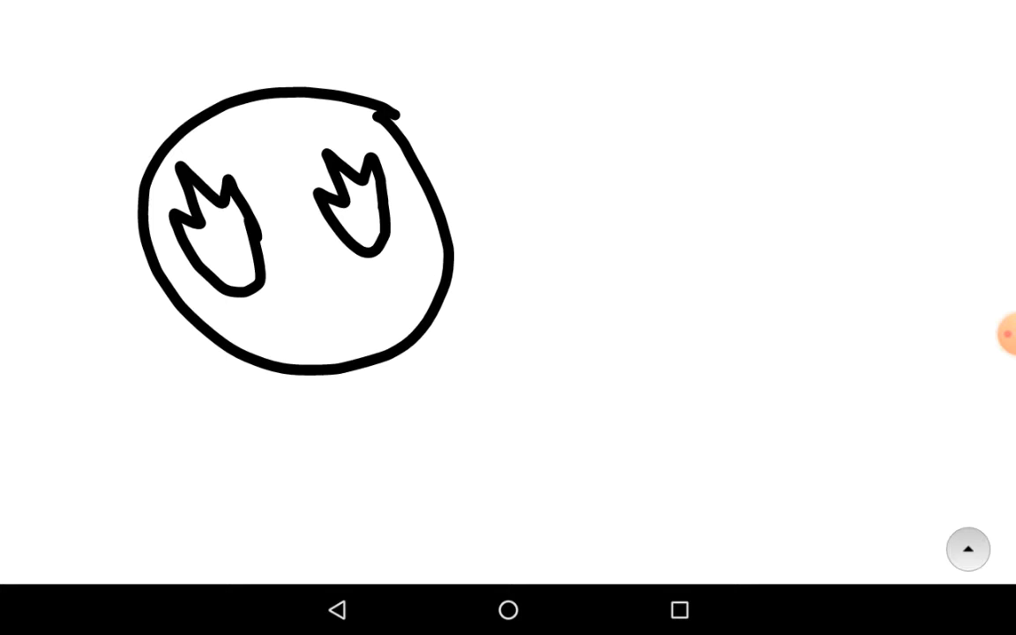
click(967, 550)
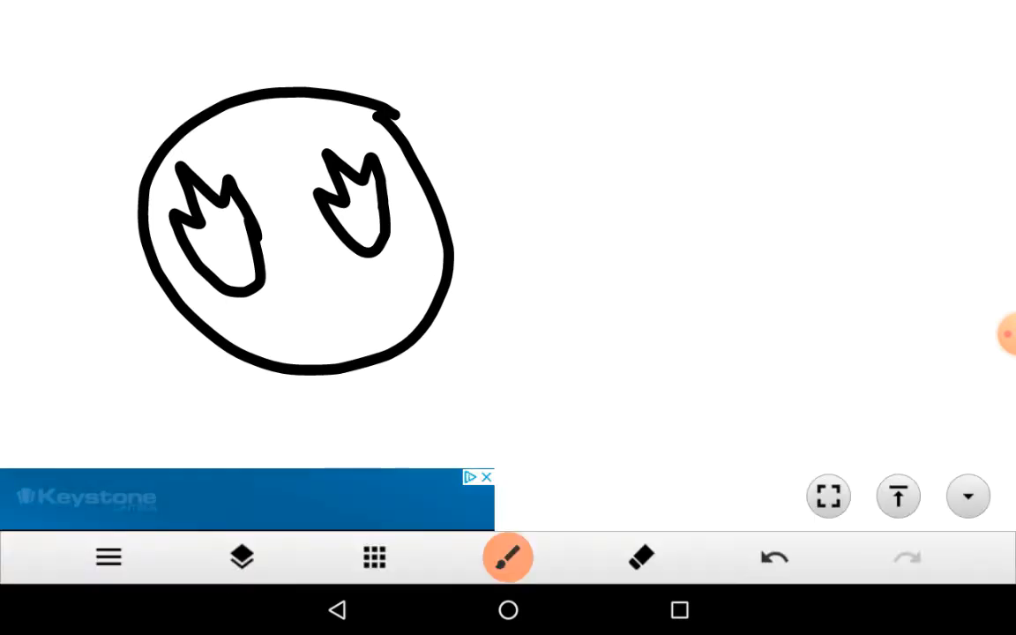
click(774, 557)
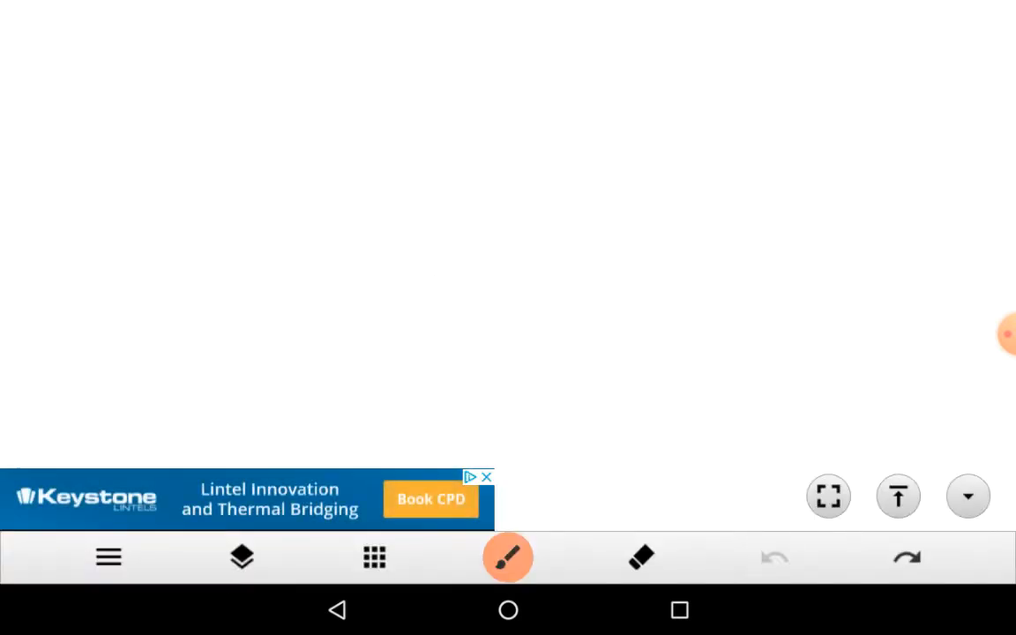
Step: Set up a circle shape with line width 10 and no fill for the head outline
click(508, 557)
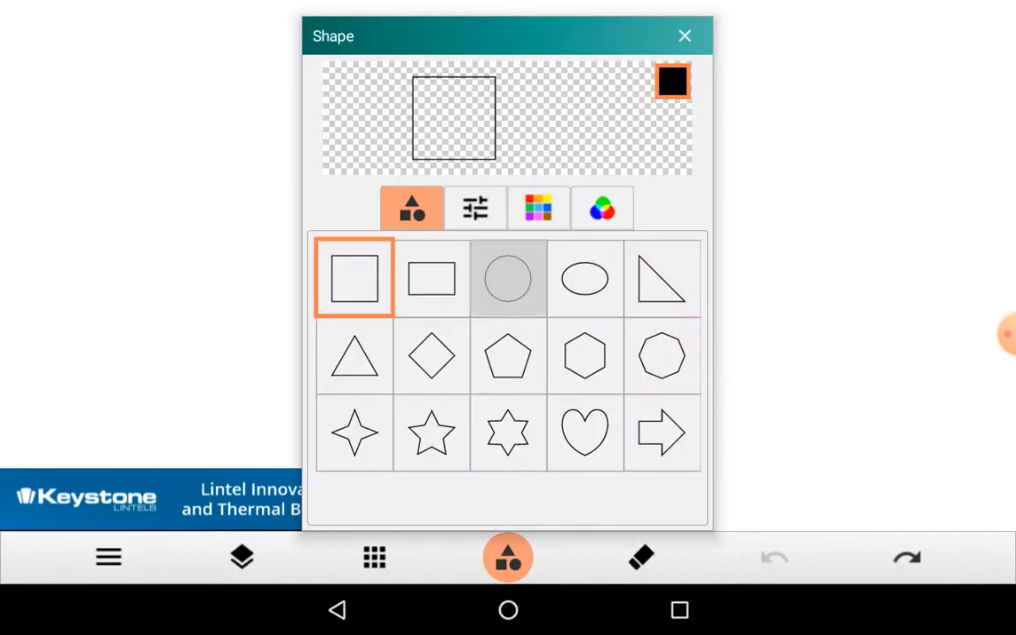
click(476, 209)
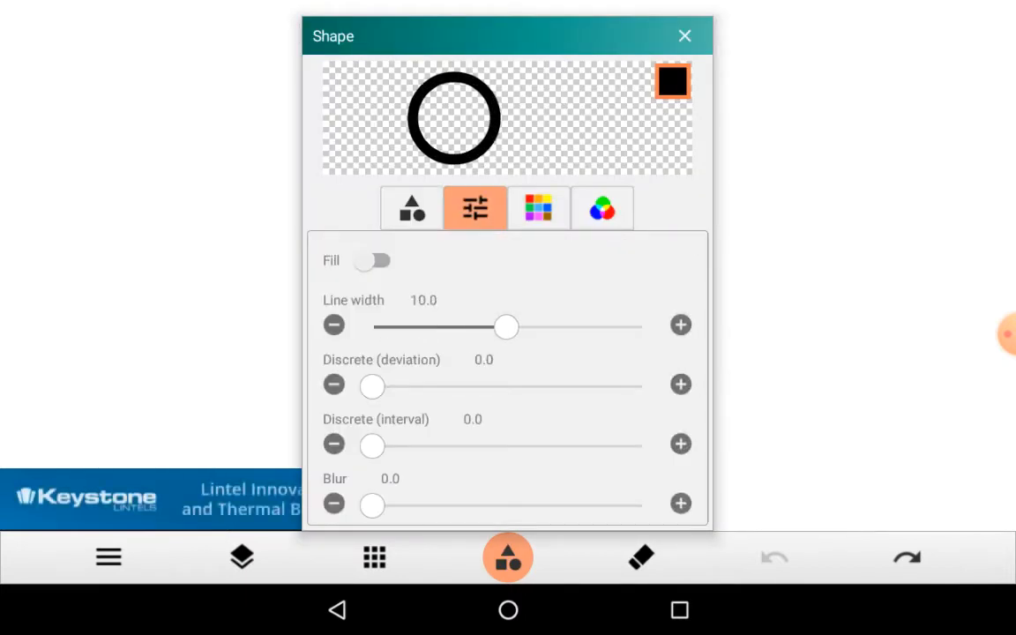
click(684, 36)
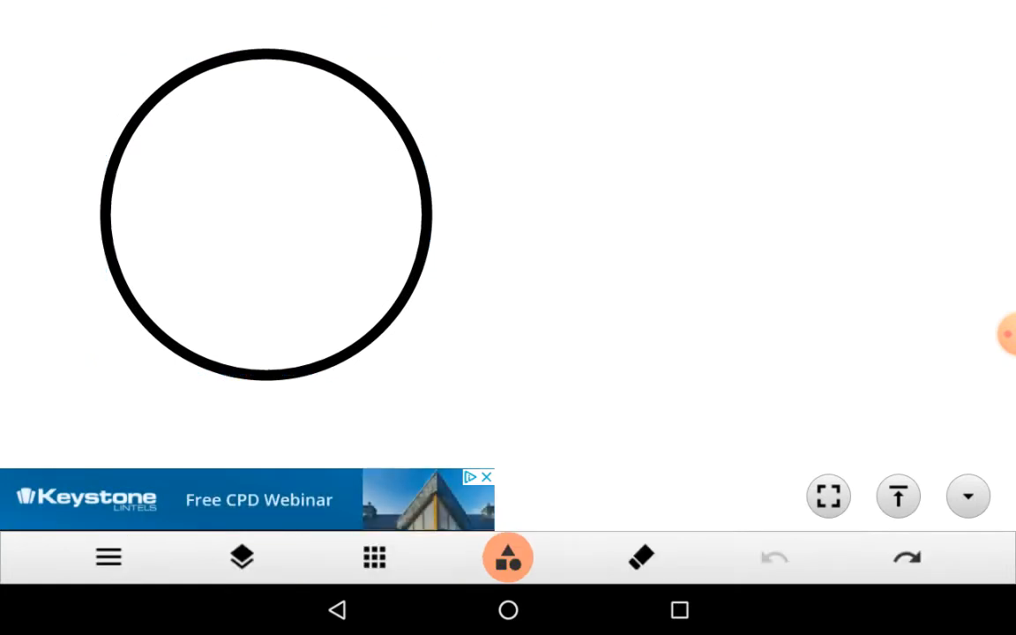
Step: Switch back to the freehand brush for drawing the face details
click(508, 558)
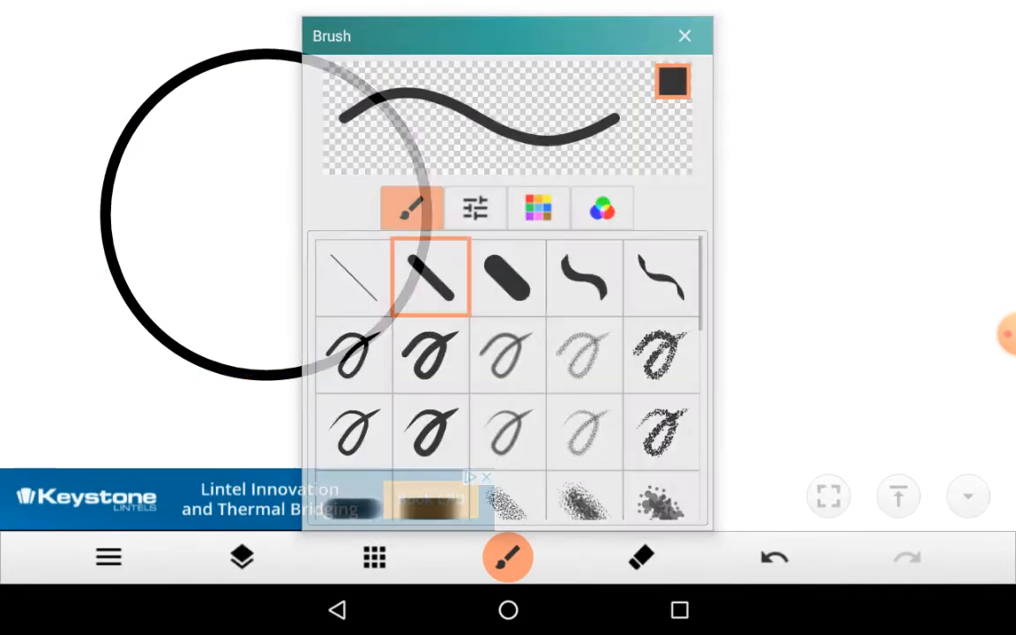
click(685, 35)
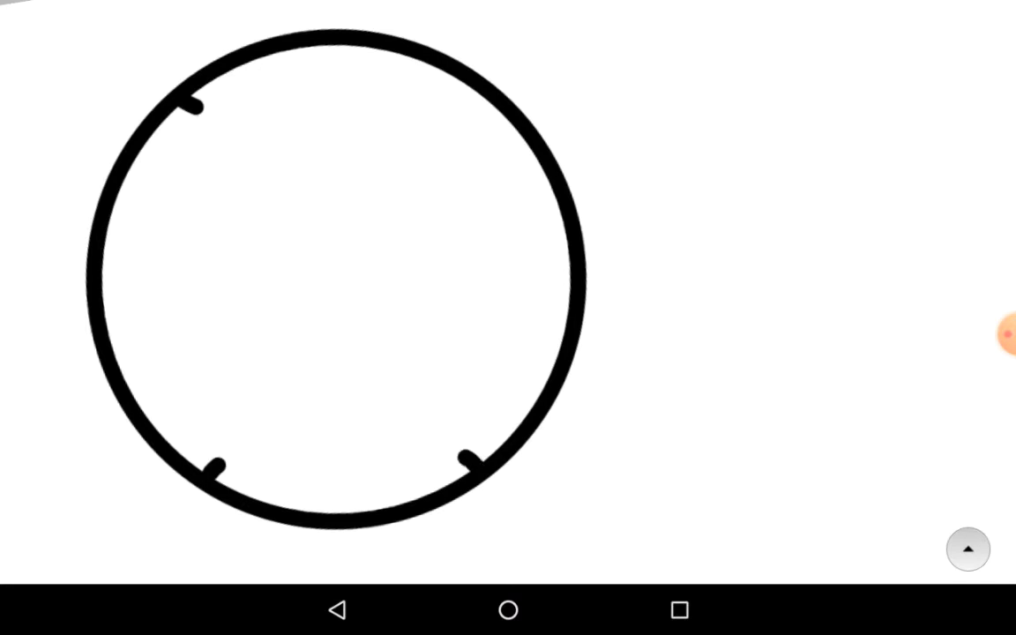
click(462, 98)
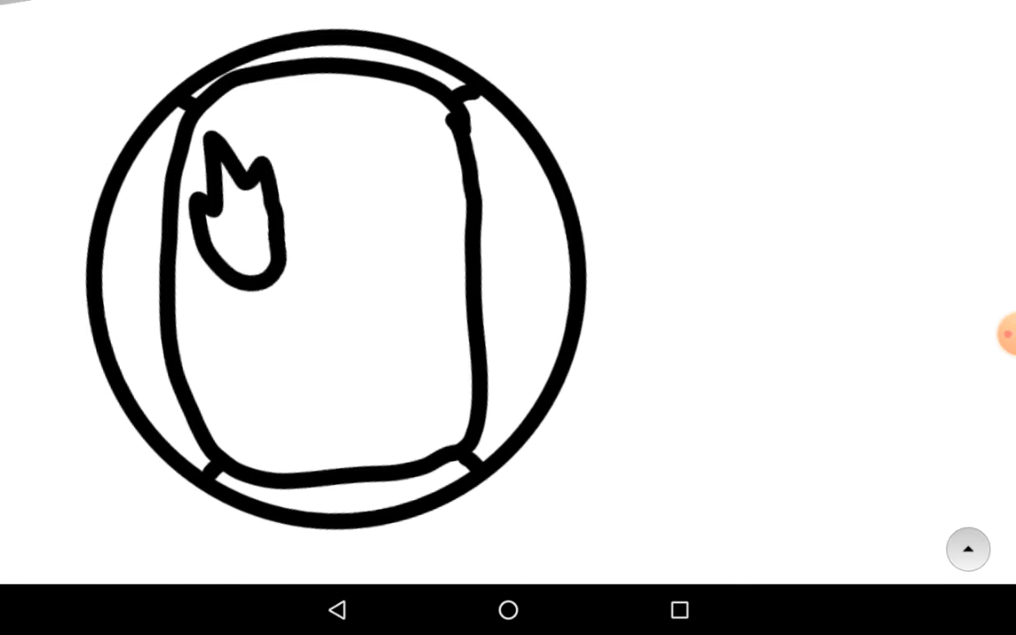
Step: Draw the flame eyes, wavy mouth and hooded outline of the figure
drag(344, 141, 371, 264)
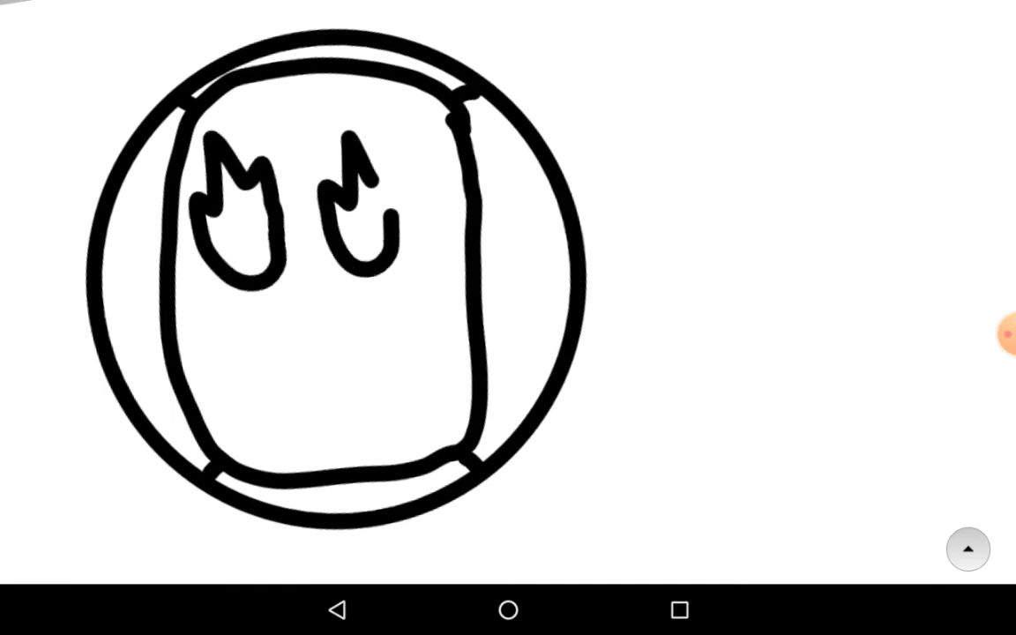
drag(256, 335, 370, 361)
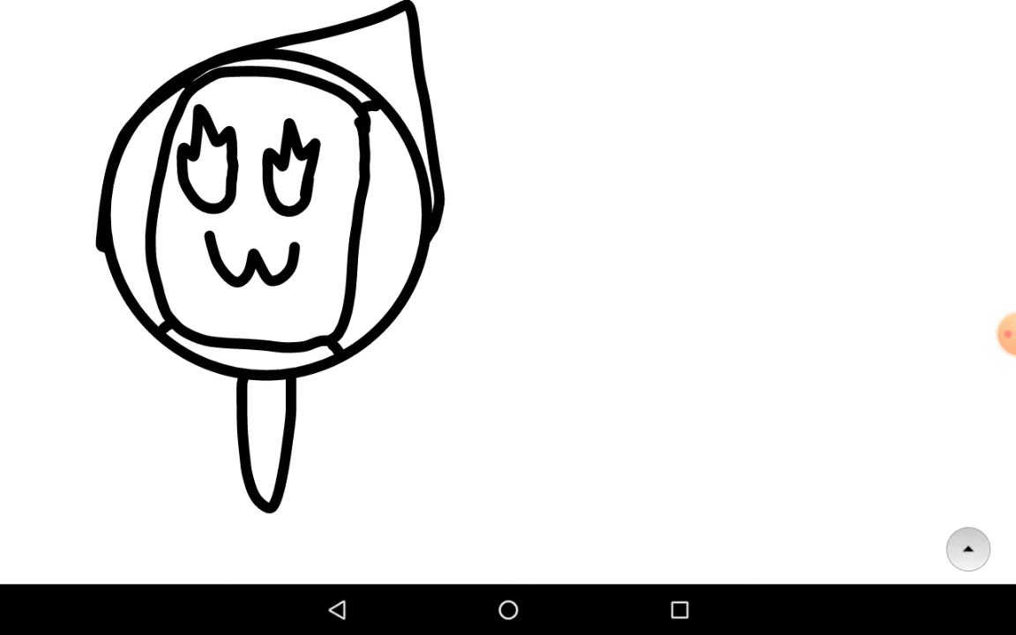
drag(251, 494, 186, 547)
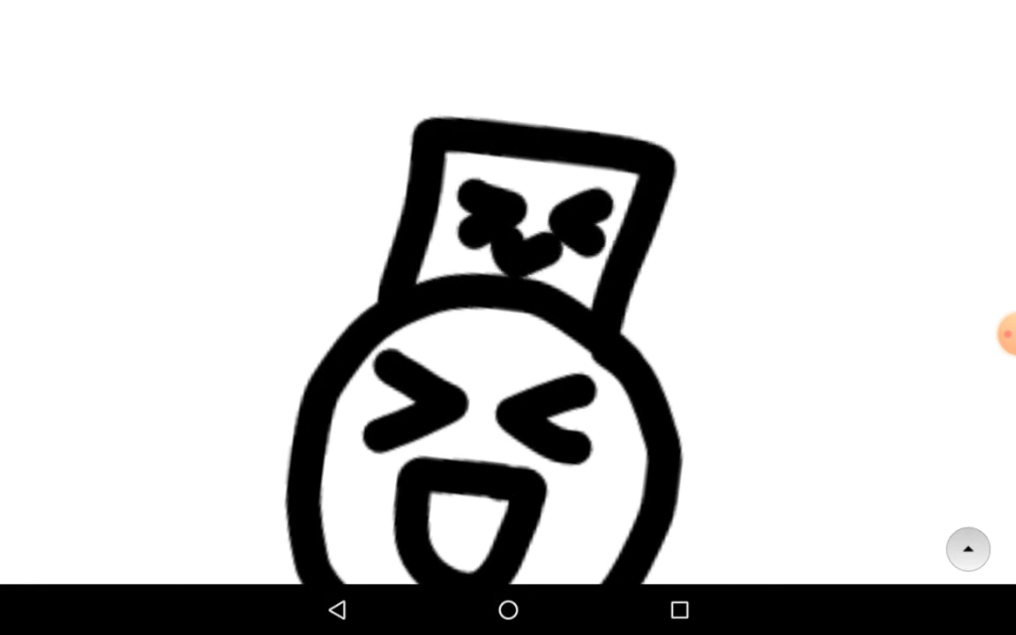
Step: Draw the laughing box-headed character, then erase stray strokes with eraser size 30
click(967, 550)
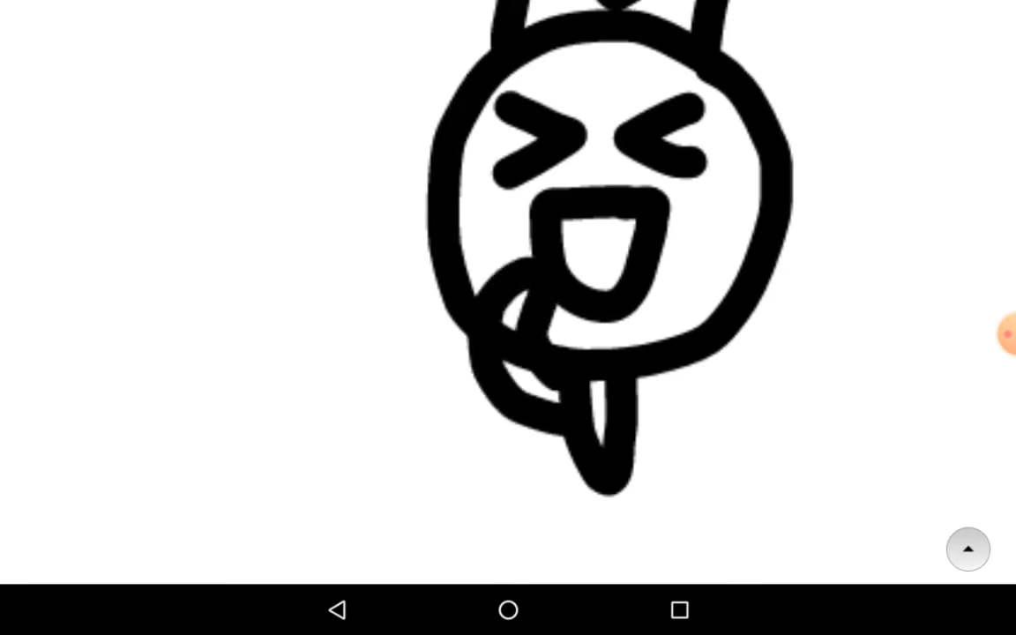
click(967, 549)
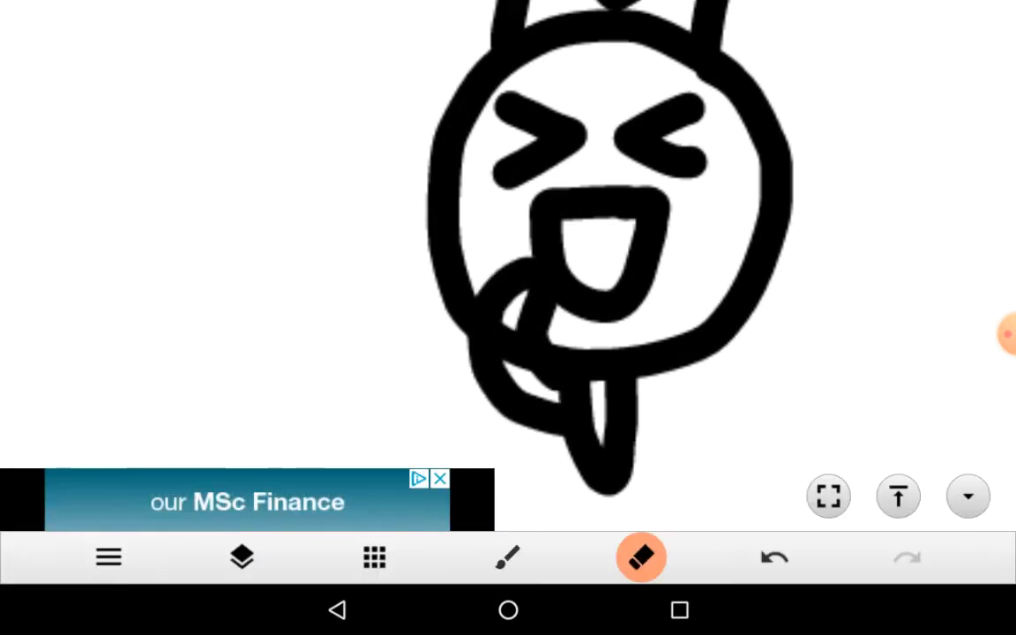
click(642, 557)
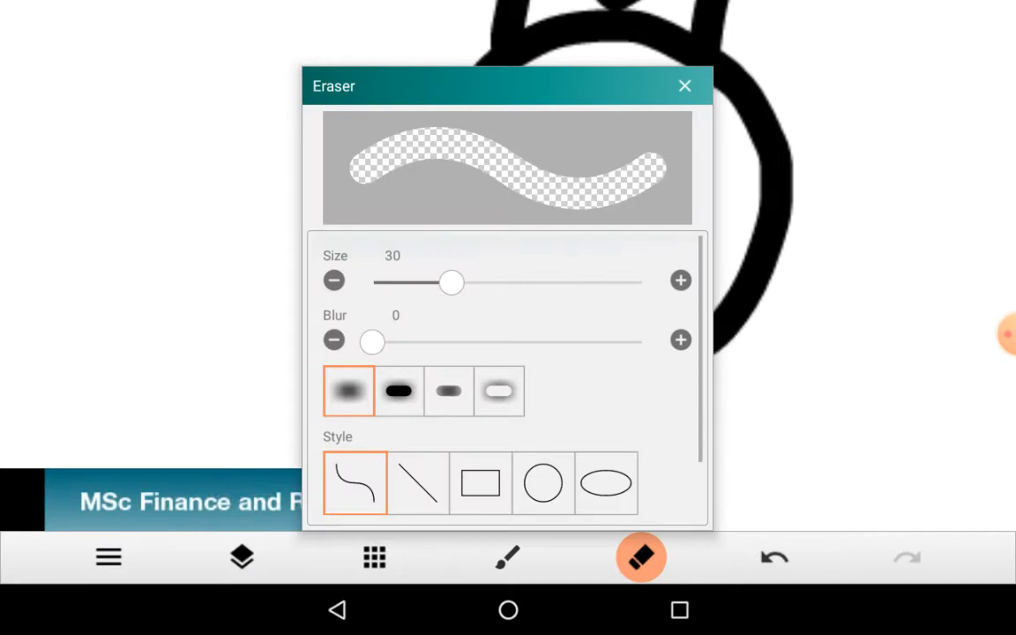
click(685, 85)
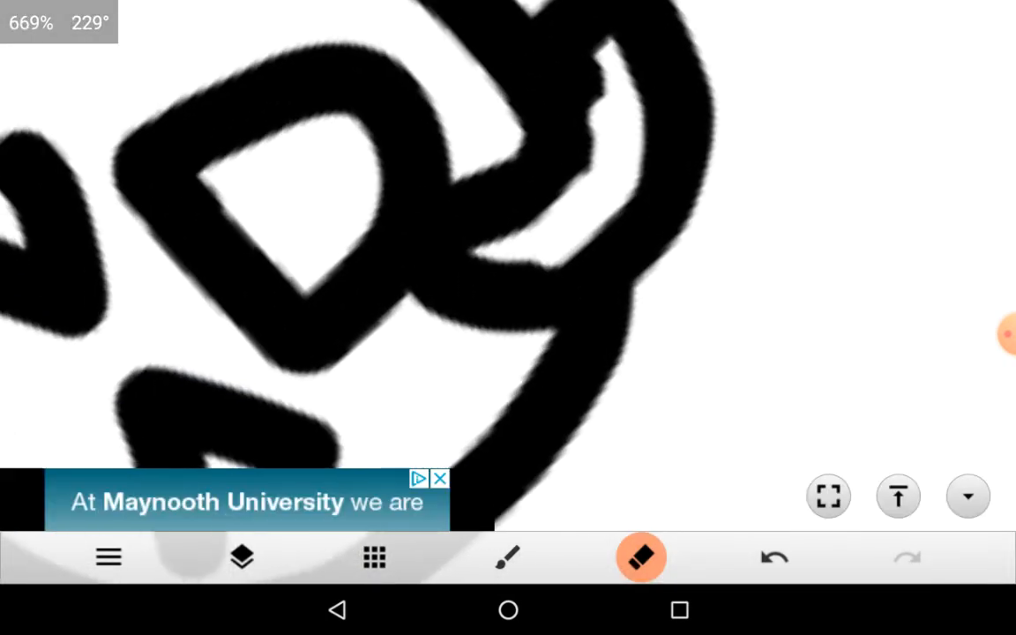
Step: Refine the cleanup with a smaller eraser size of 11
click(643, 557)
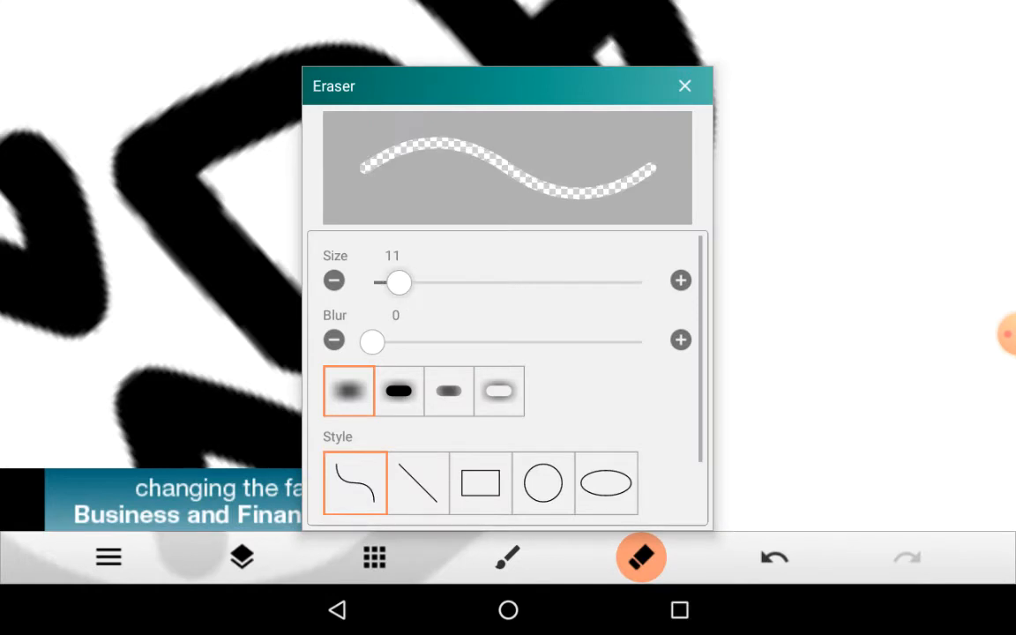
click(684, 84)
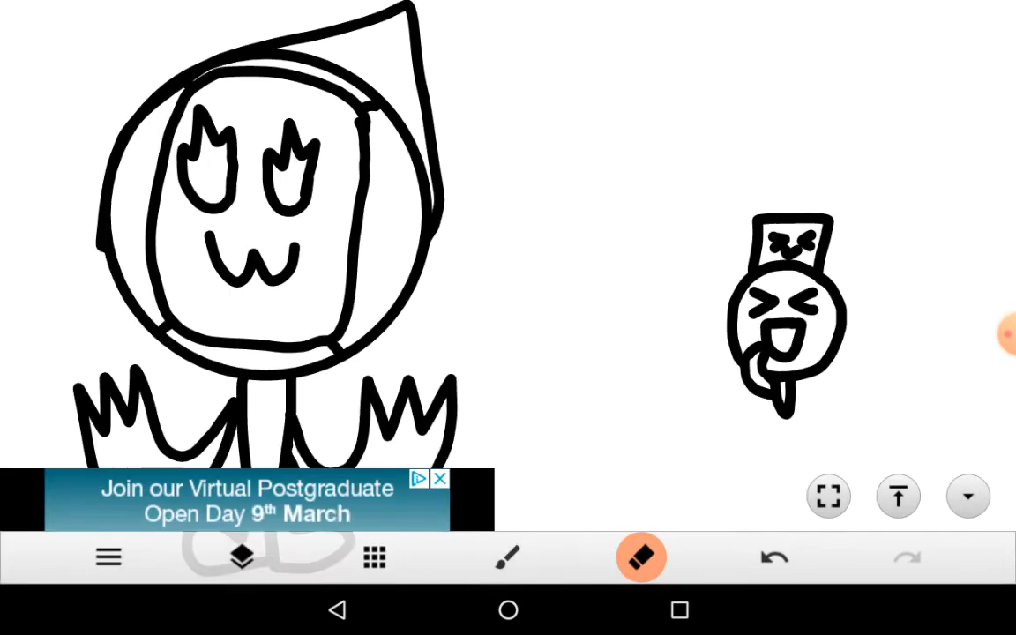
Step: Sketch a second round head overlapping the left side of the laughing character
click(508, 558)
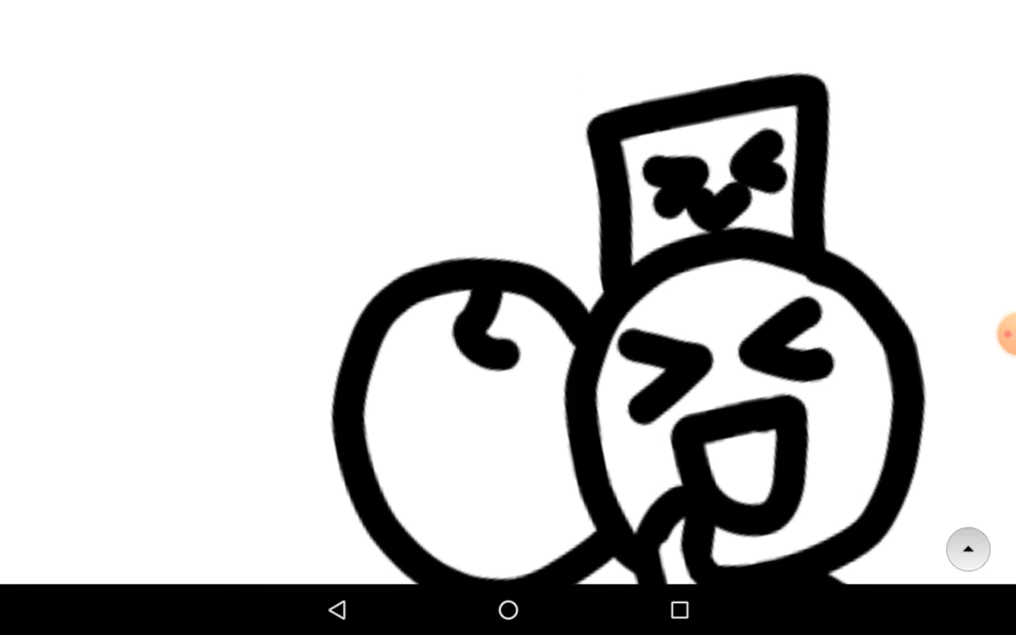
drag(497, 350, 529, 538)
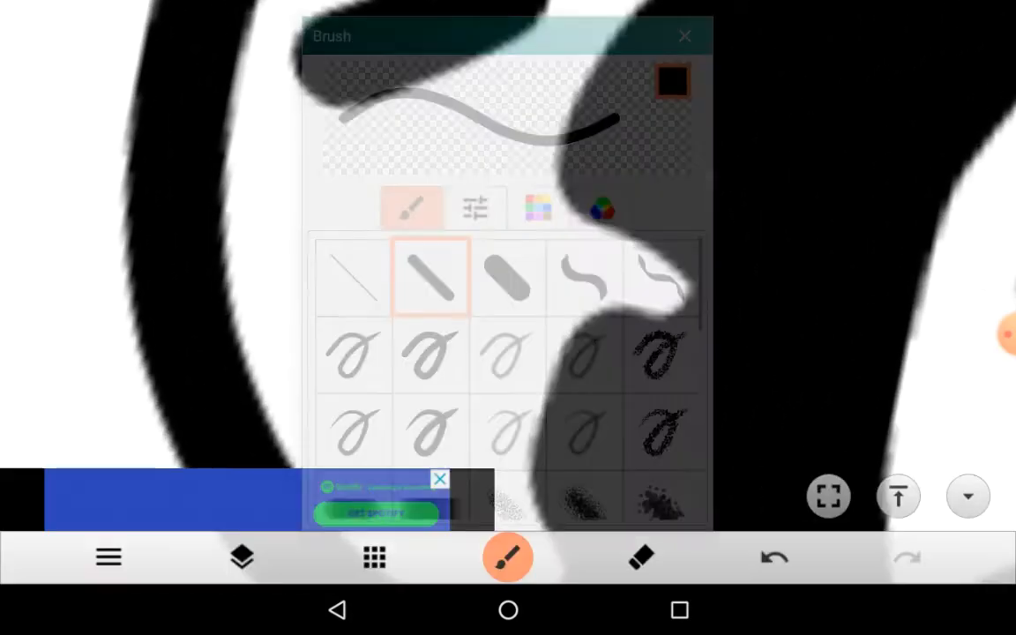
Step: Draw the second character's laughing face with brush sizes 6 then 10
click(476, 208)
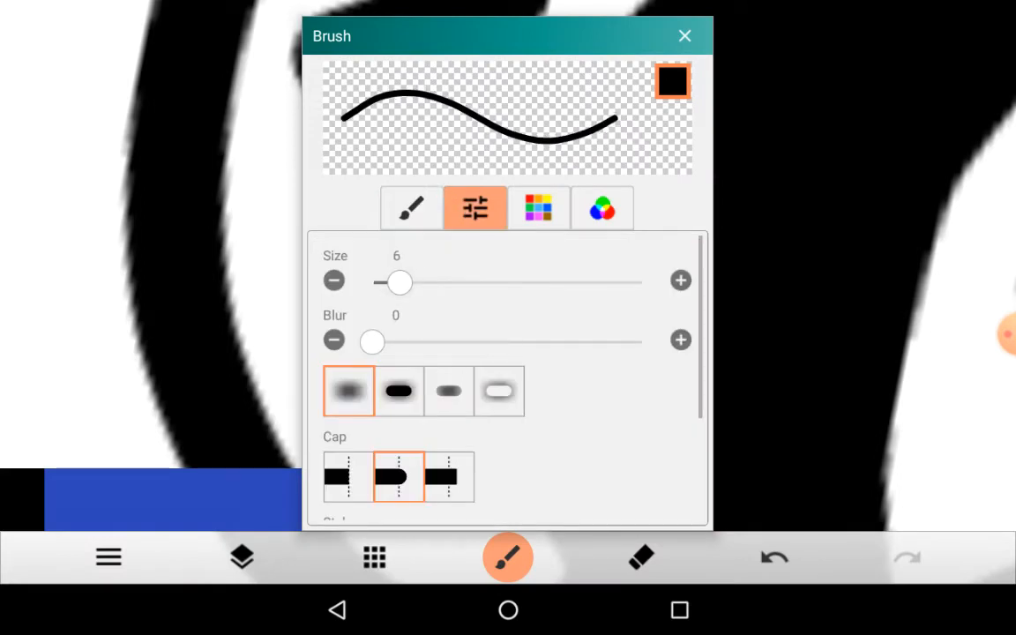
click(684, 35)
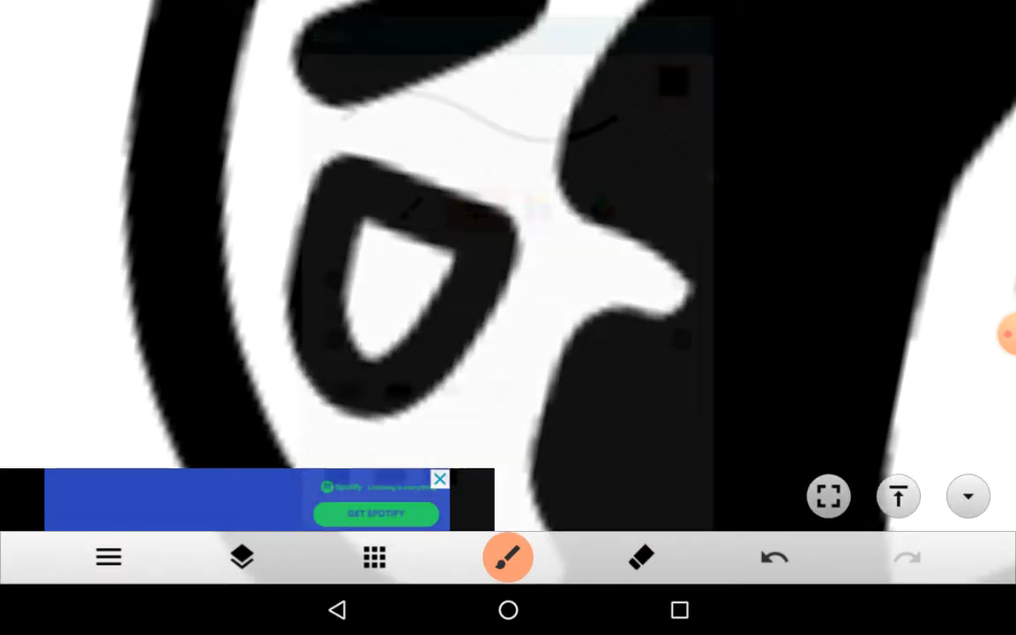
click(508, 558)
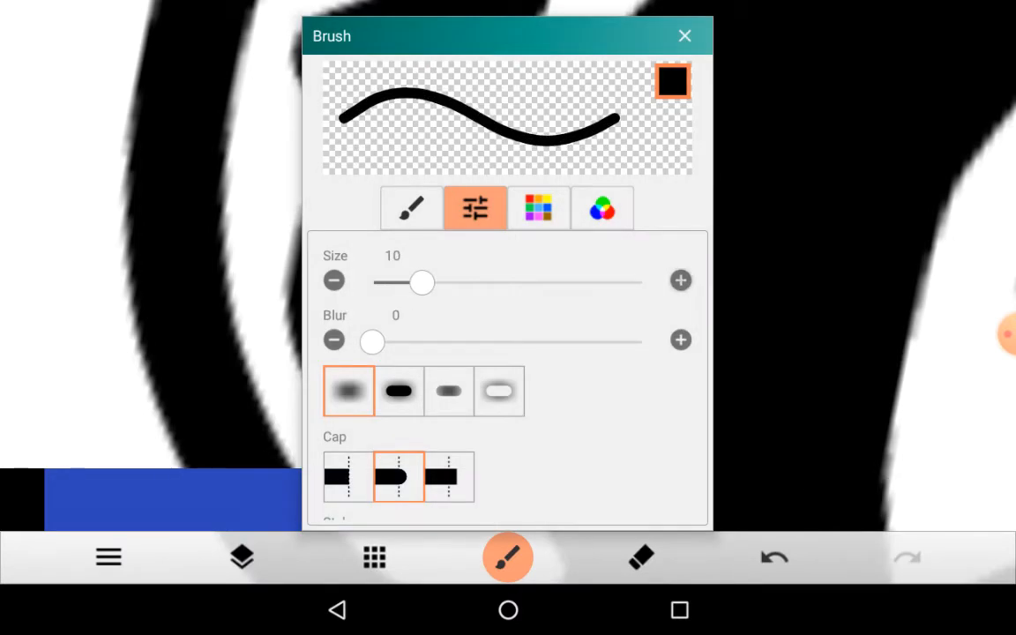
click(684, 35)
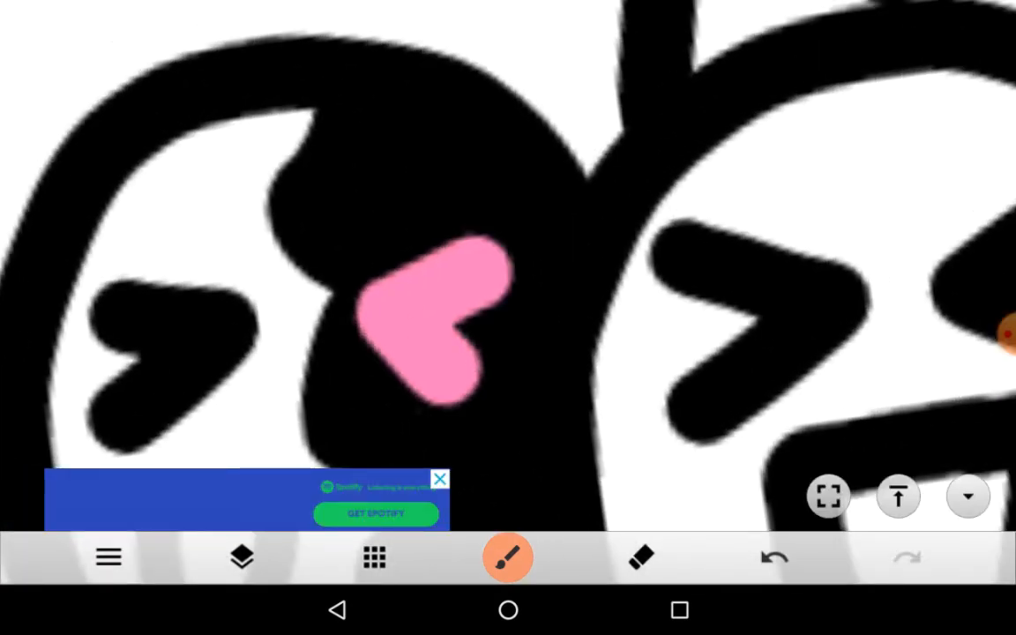
Step: Switch the brush to pink and paint a small heart between the characters
click(508, 557)
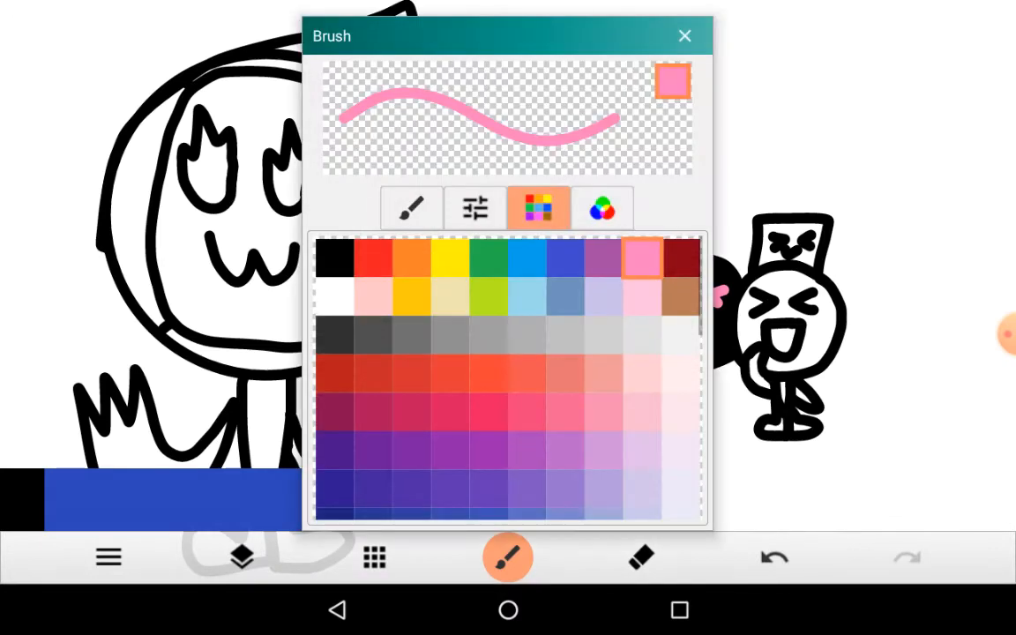
click(684, 35)
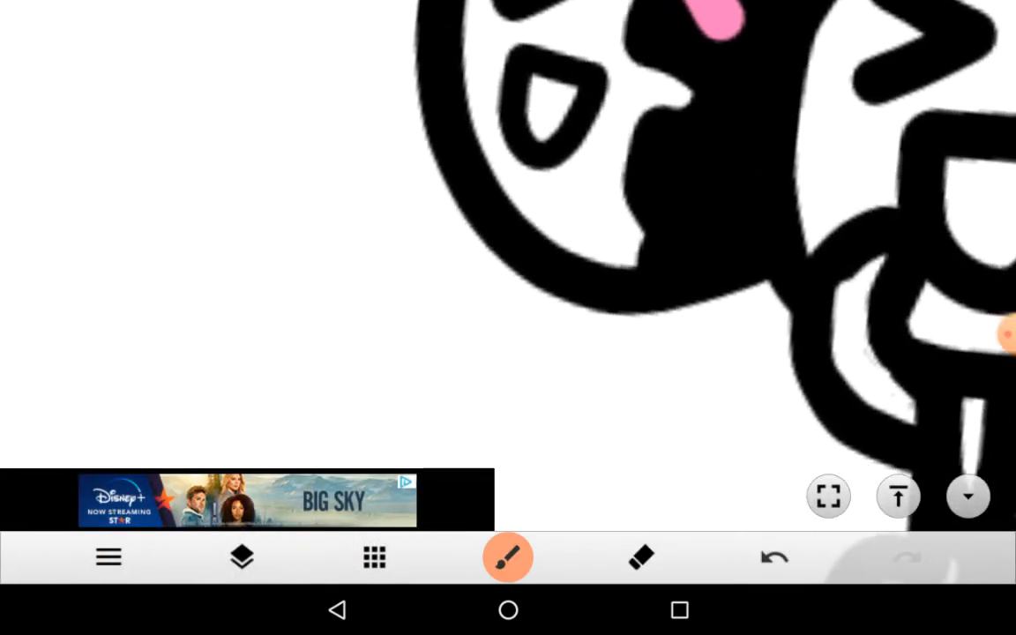
Step: Draw legs under both characters, then switch to red for the angry flames
drag(582, 283, 599, 476)
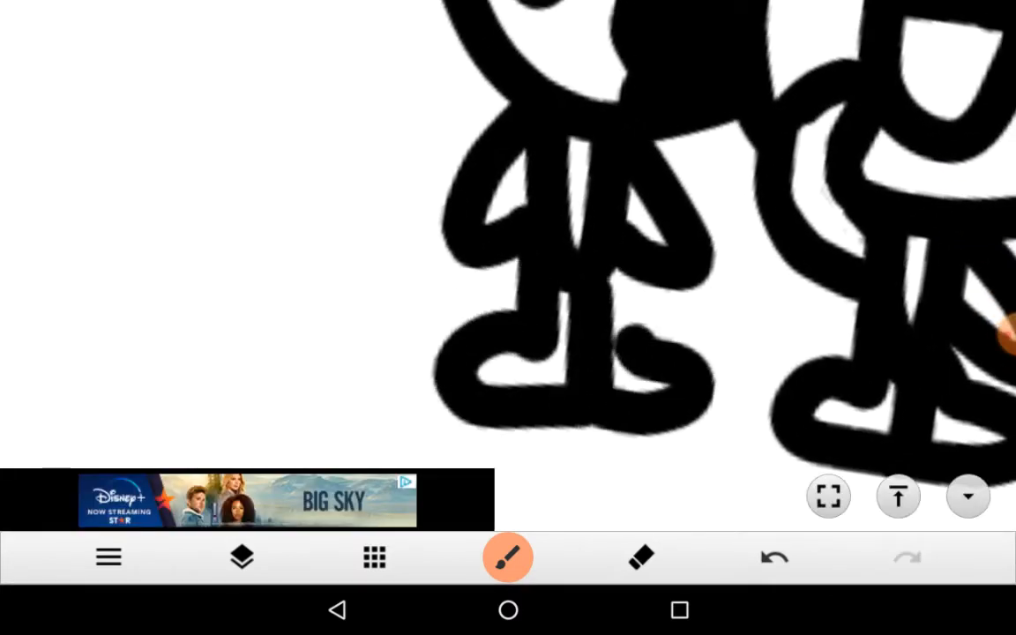
click(508, 558)
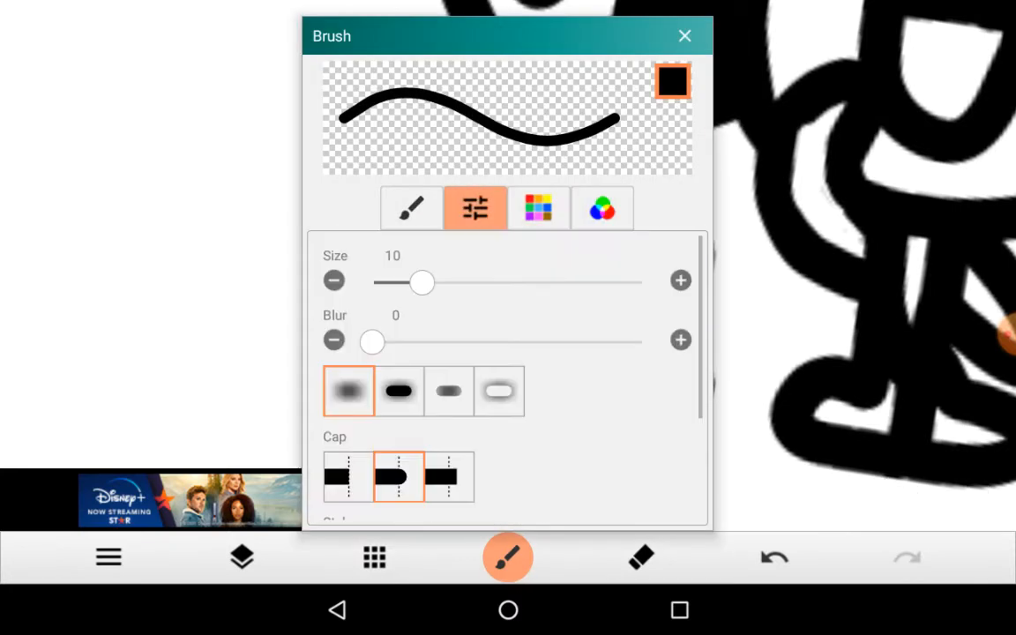
click(684, 35)
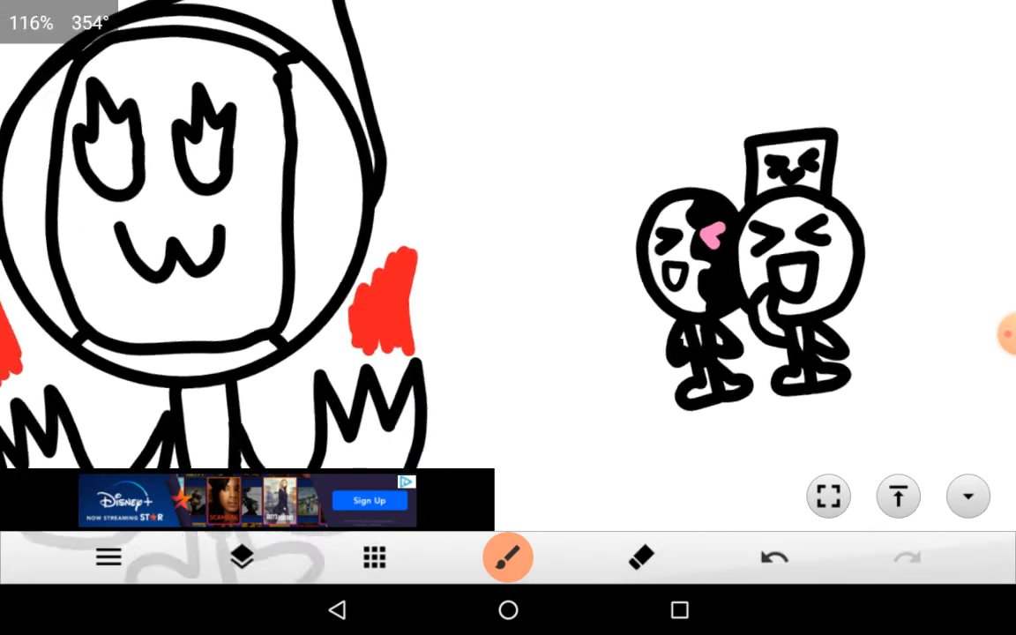
Step: Paint the cat's ears black with a thin brush, undoing a stray stroke
click(508, 557)
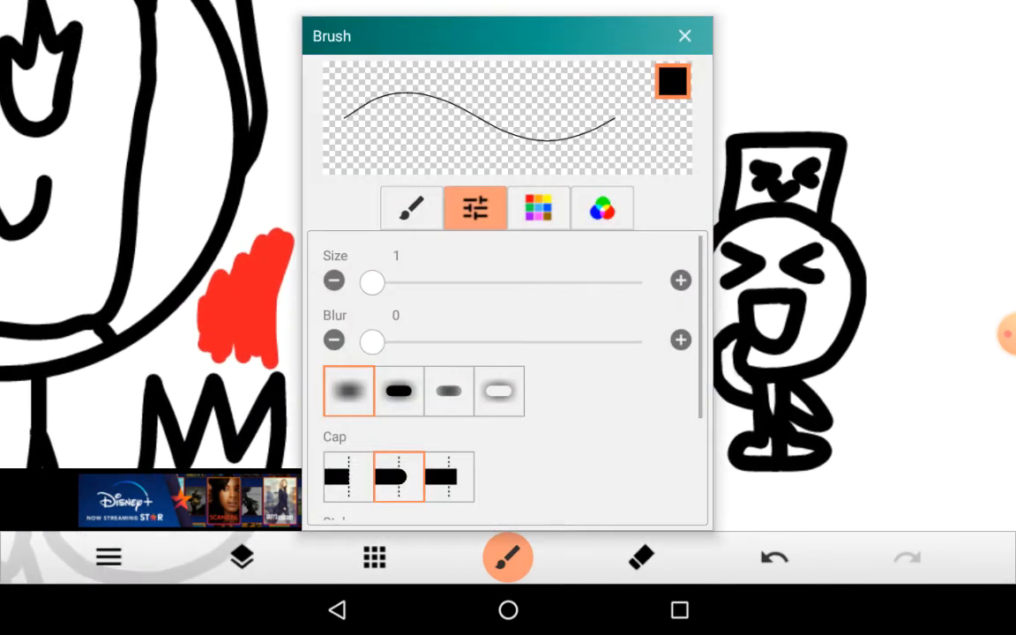
click(685, 36)
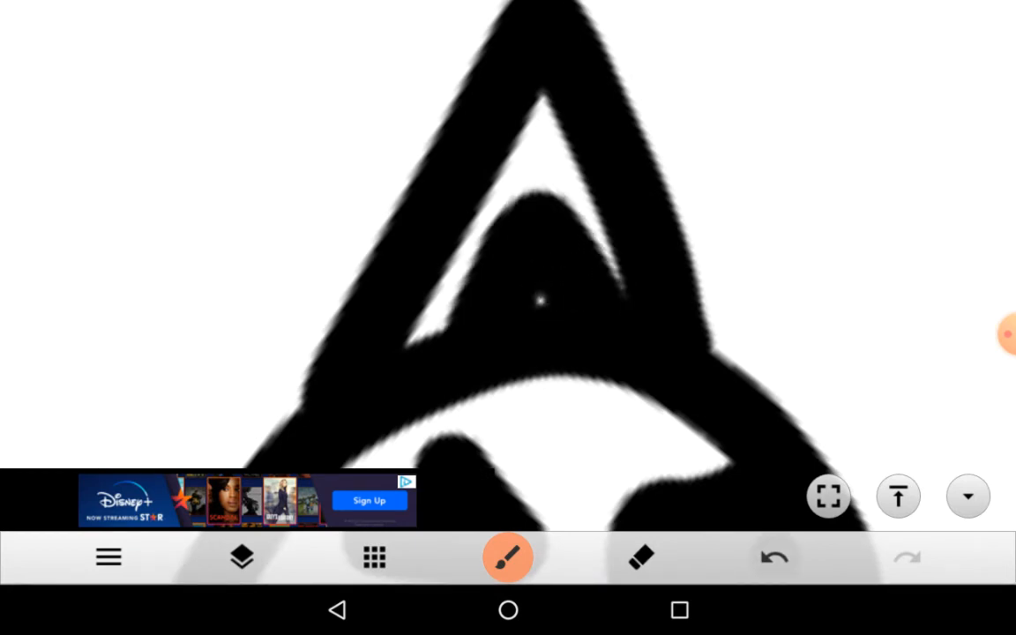
click(508, 557)
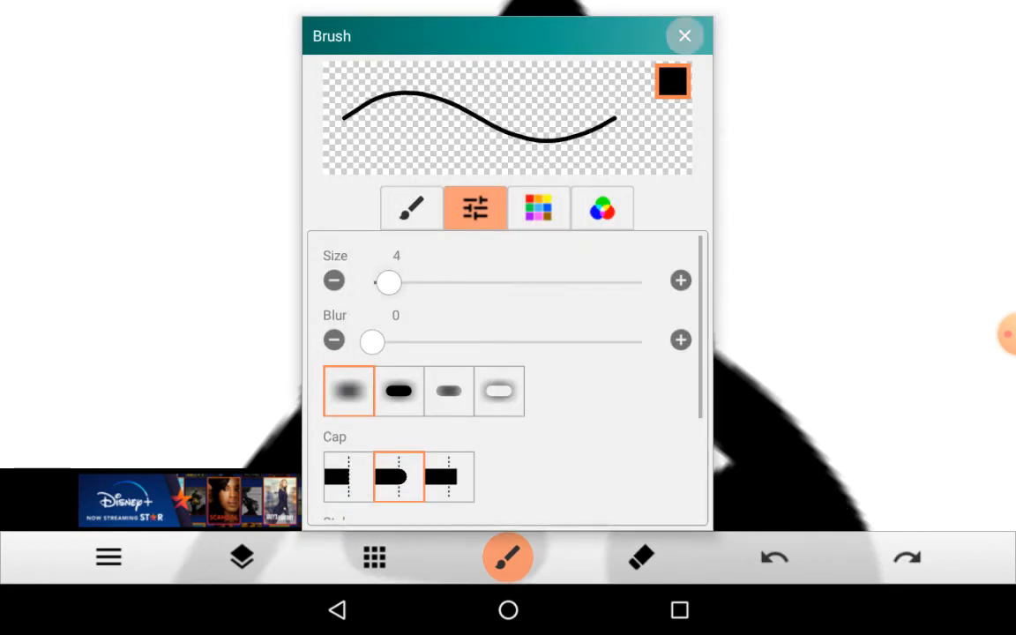
click(685, 35)
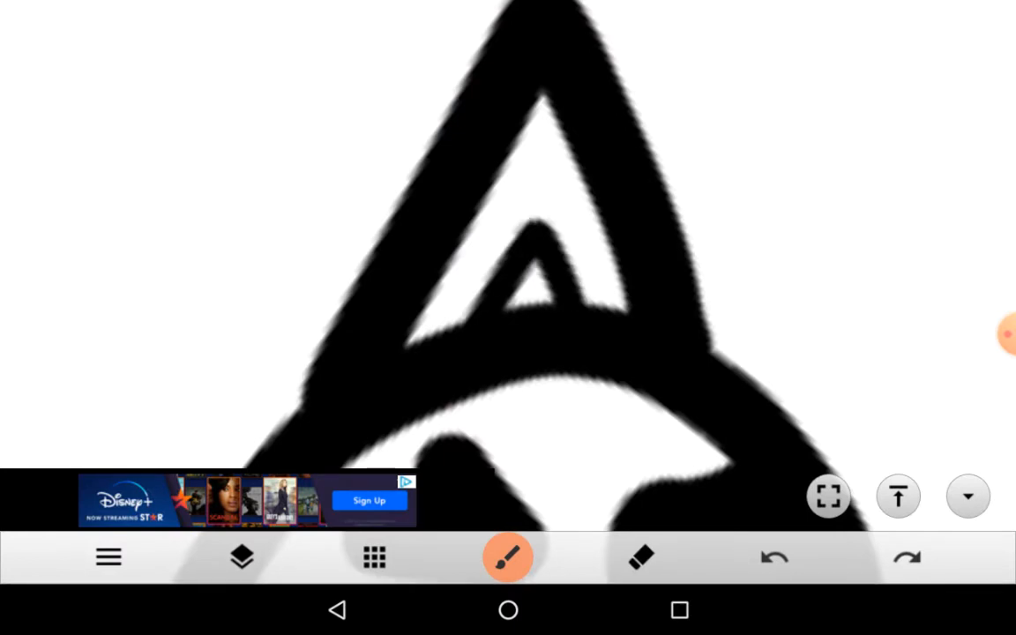
click(509, 557)
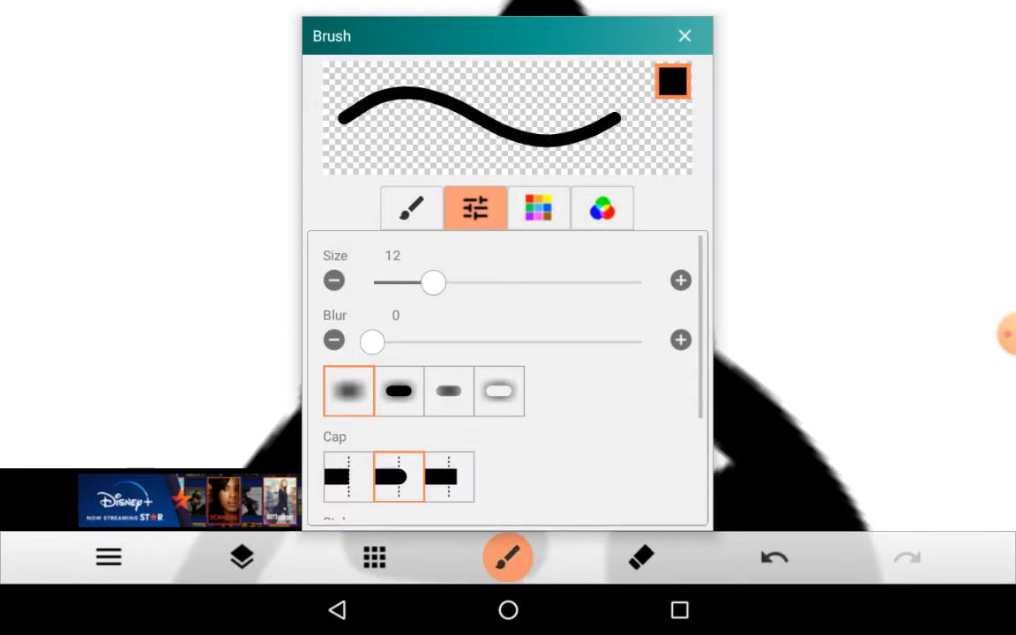
click(684, 35)
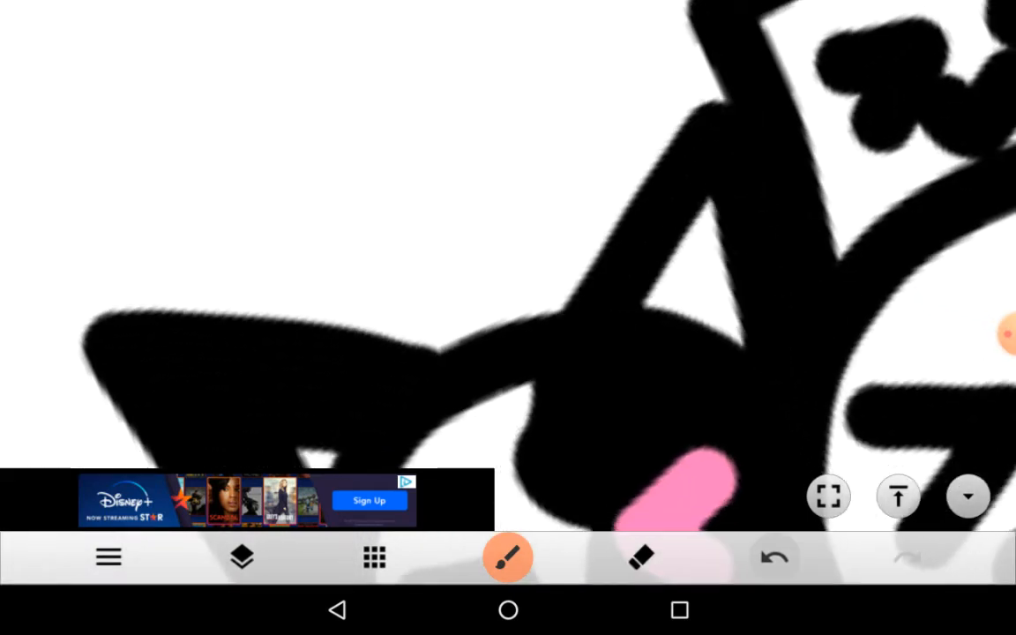
click(775, 558)
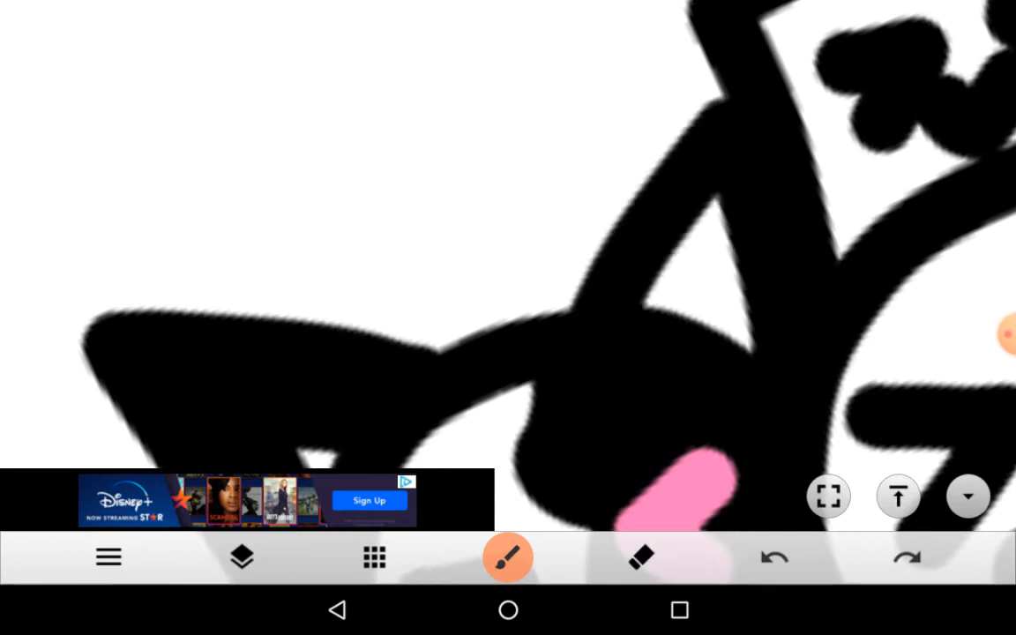
Step: Fill the bushy tail solid black, settling the brush size at 11
click(508, 558)
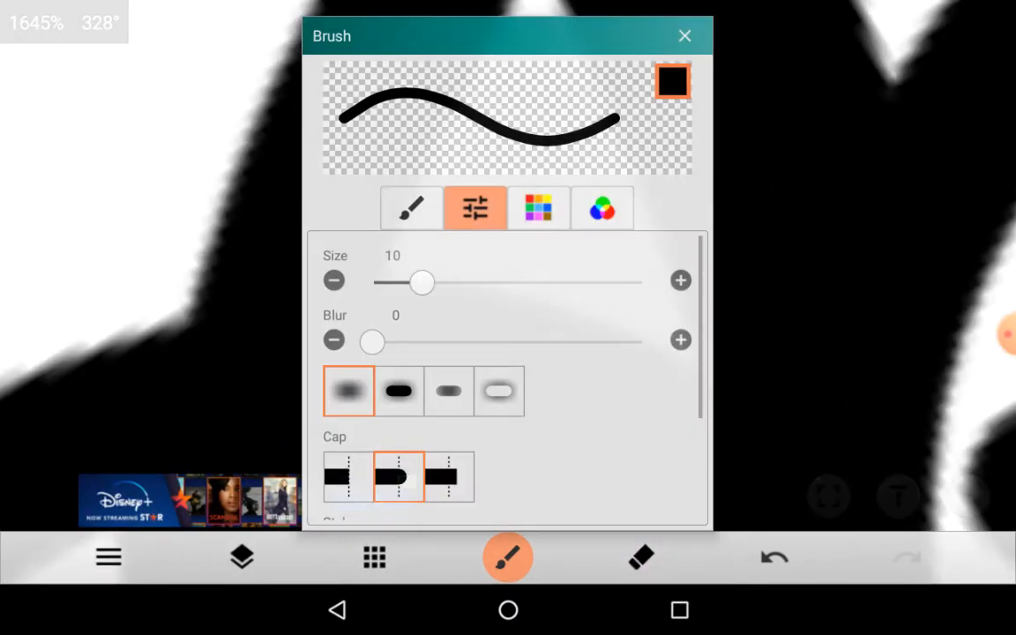
click(685, 35)
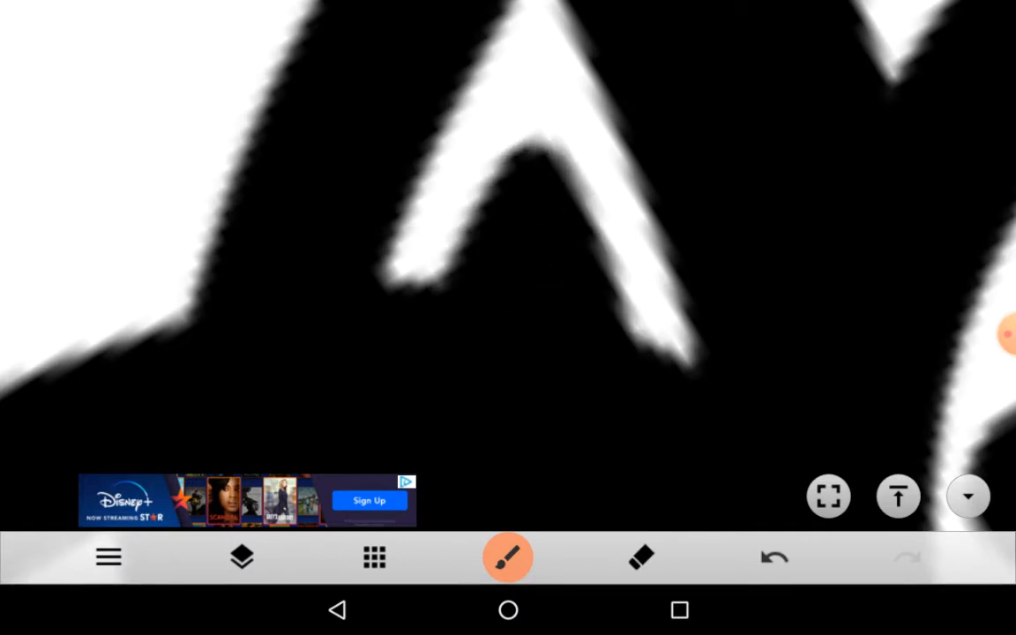
click(508, 558)
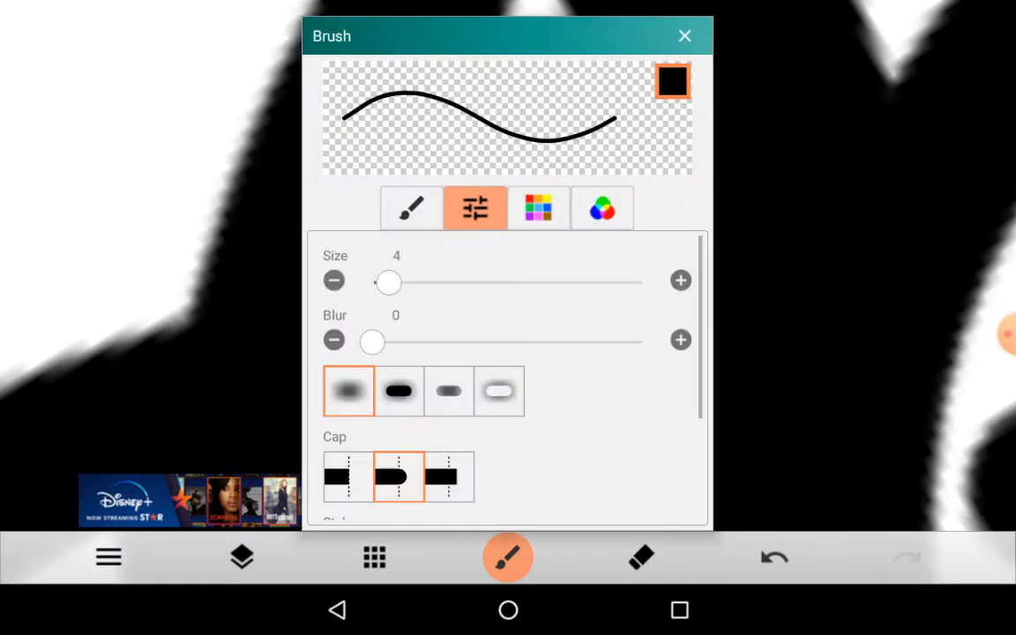
drag(388, 283, 642, 282)
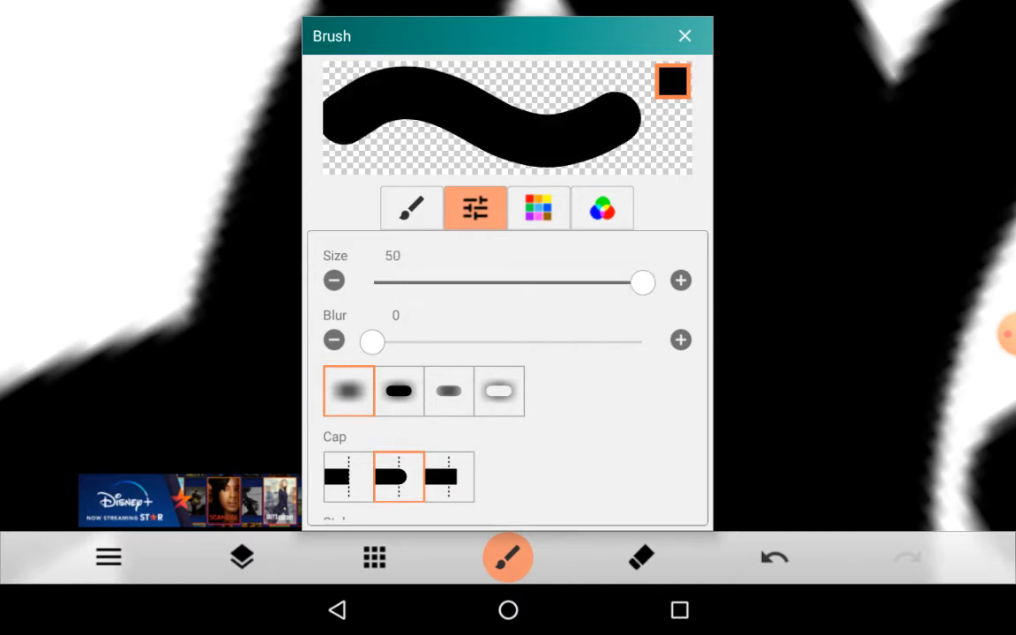
drag(642, 282, 429, 282)
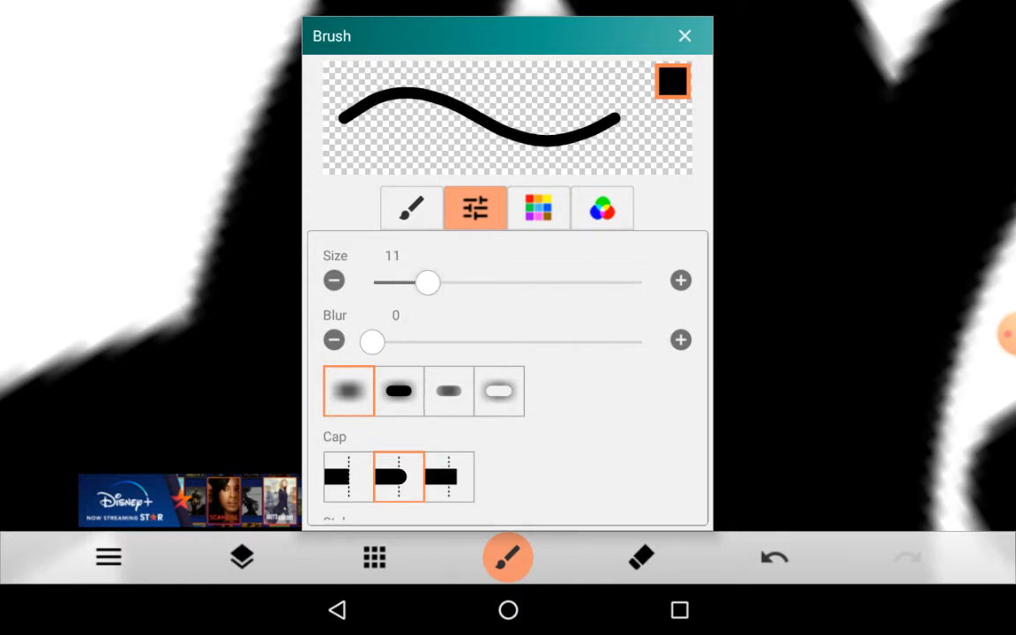
click(684, 35)
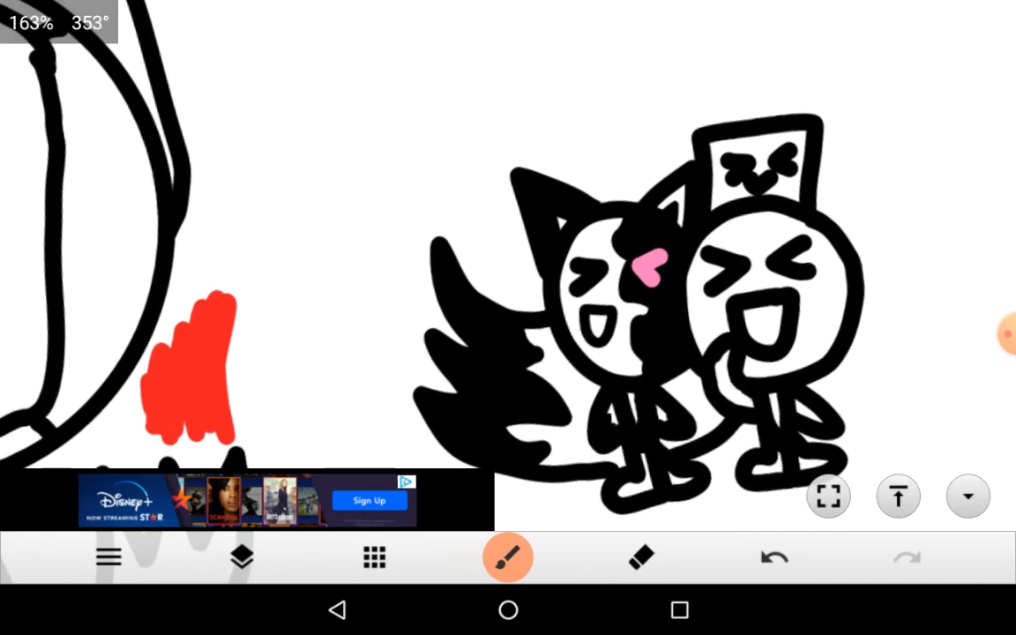
Step: Paint a matching red flame right of the hooded figure, raising brush size from 5 to 9
click(508, 558)
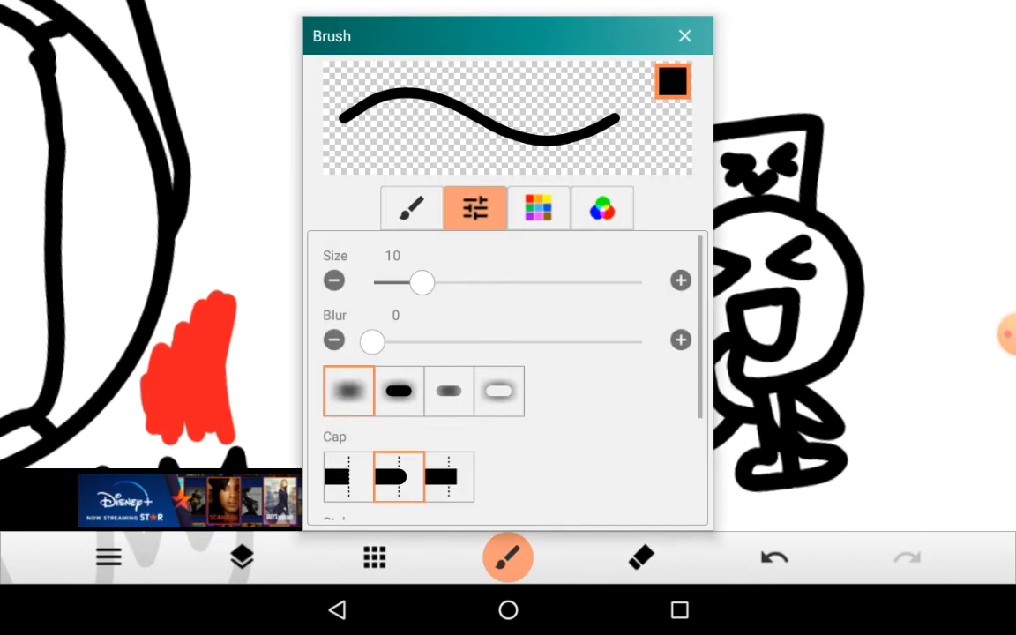
click(684, 36)
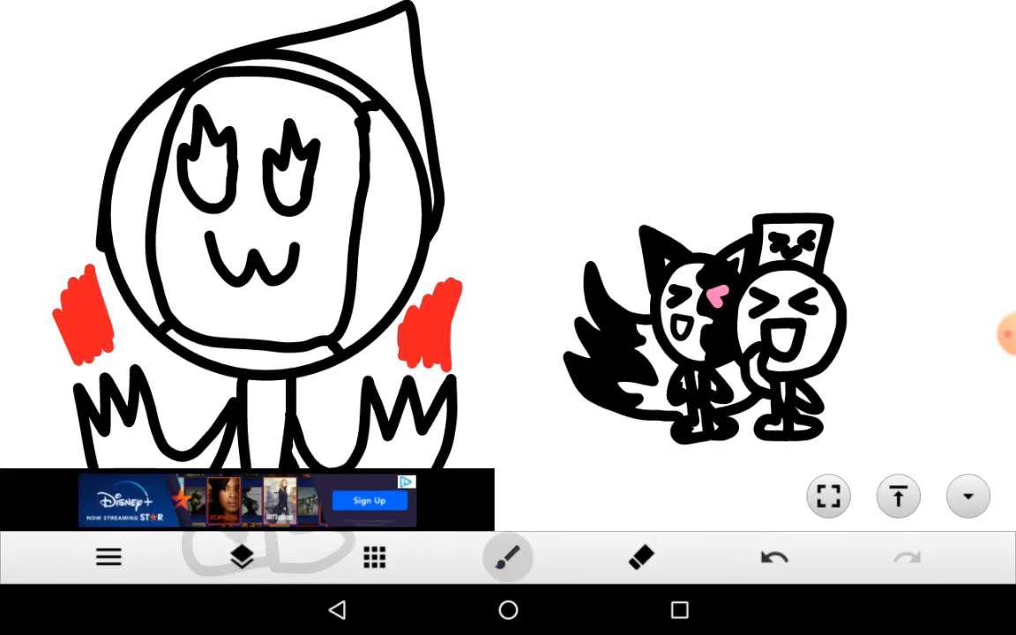
click(508, 557)
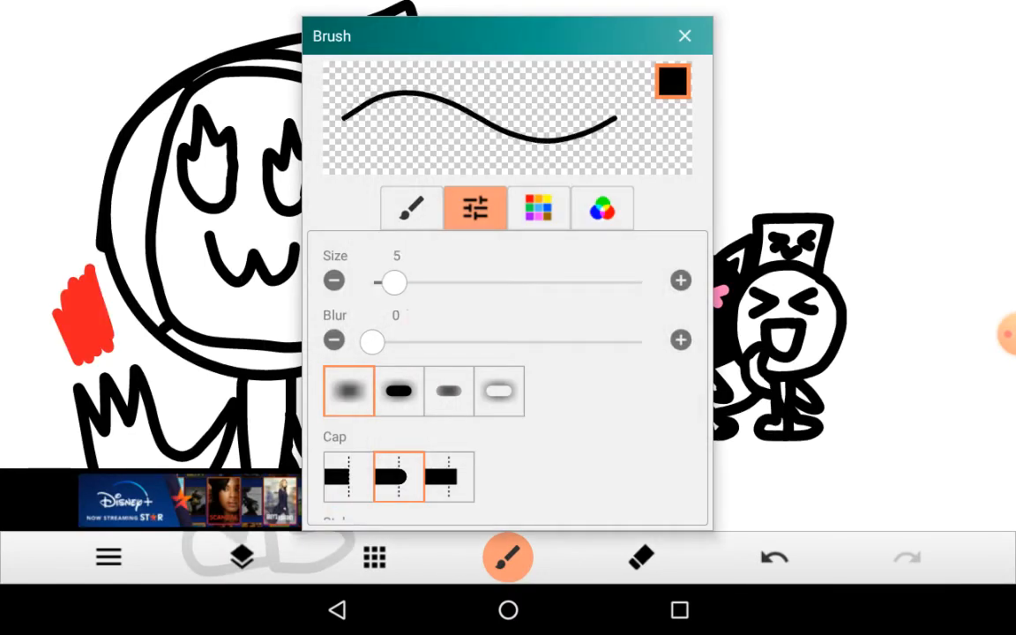
drag(393, 282, 405, 282)
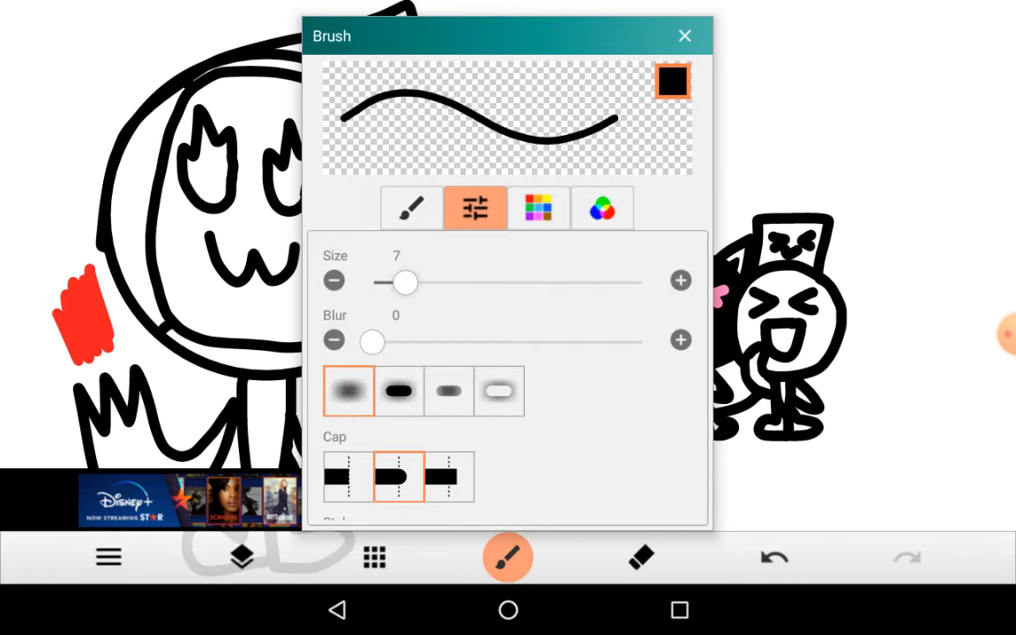
drag(402, 282, 416, 282)
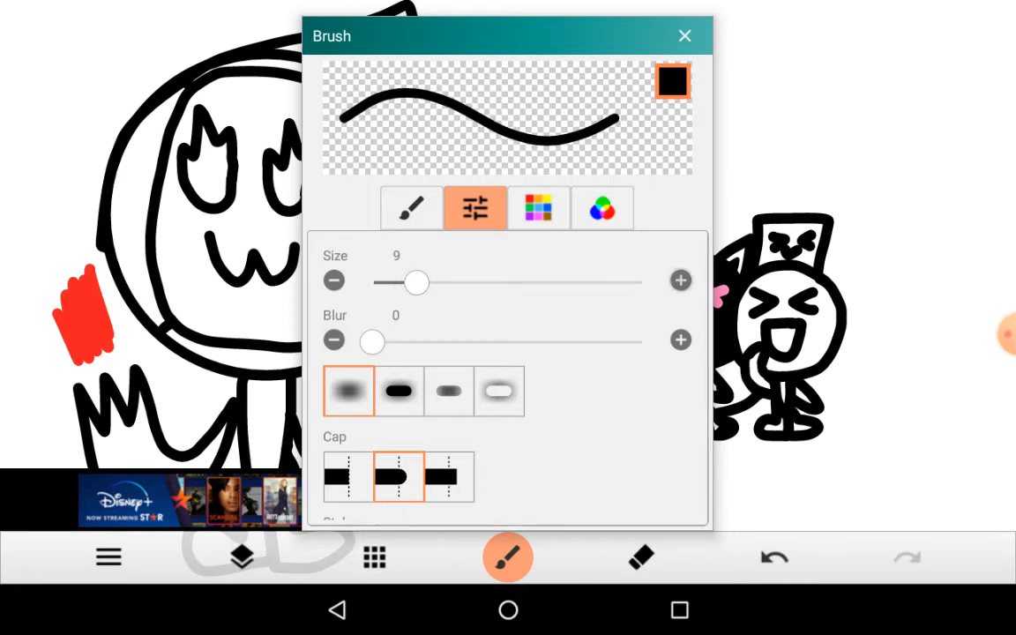
click(685, 36)
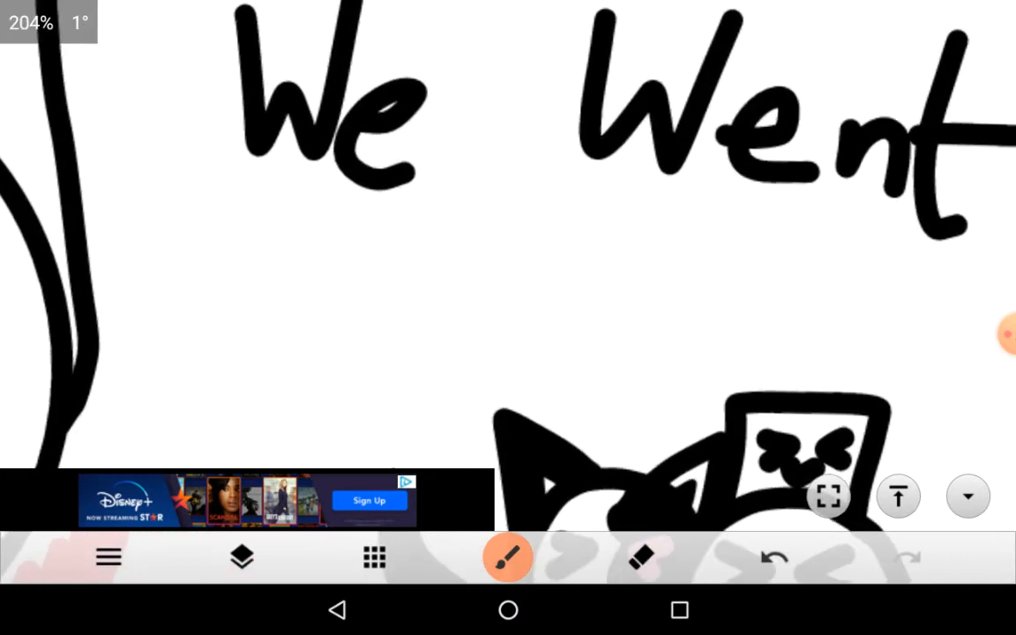
Step: Hand-letter 'We Went' in black and 'INSANE!' in blue beneath it
click(509, 558)
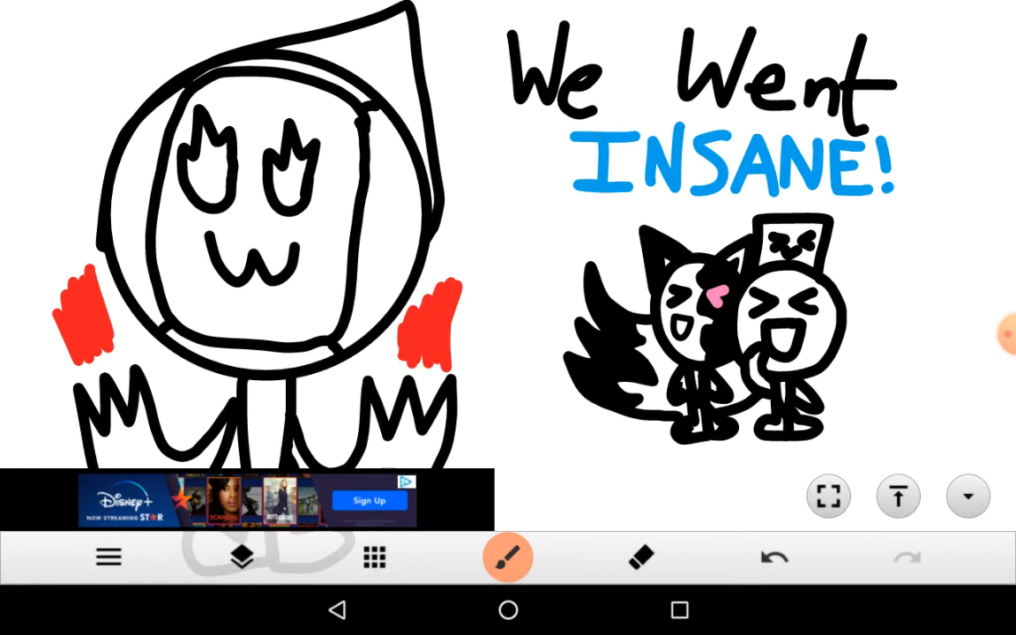
drag(494, 127, 538, 173)
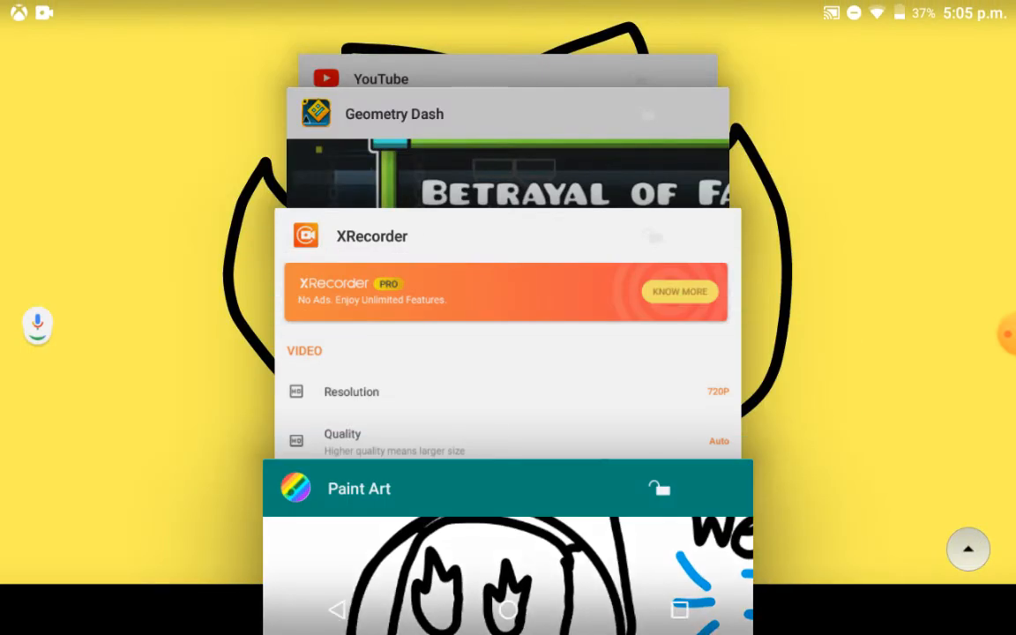
click(509, 610)
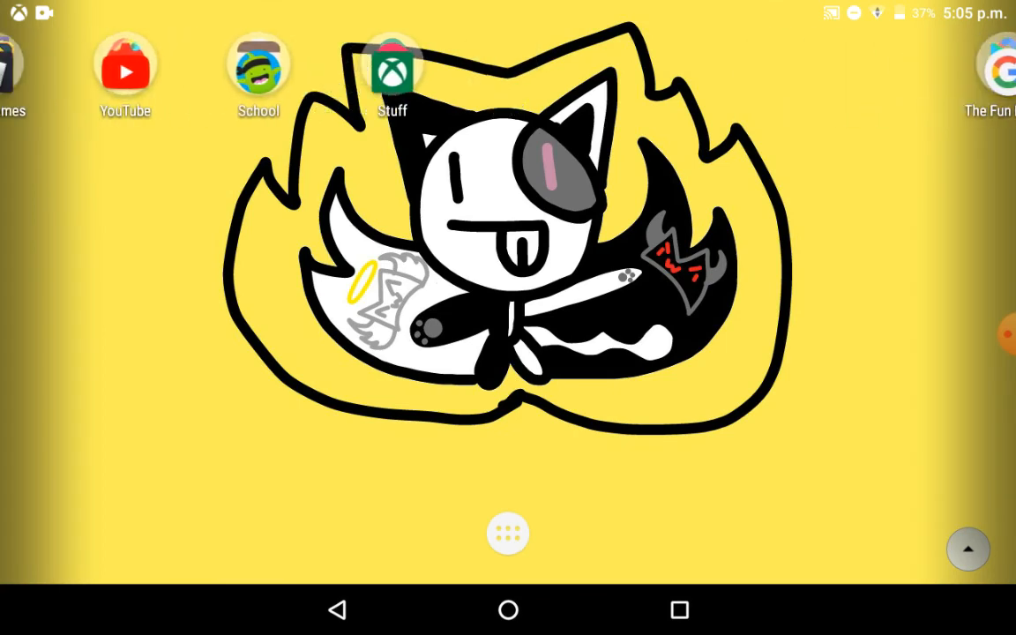
scroll(left, 3)
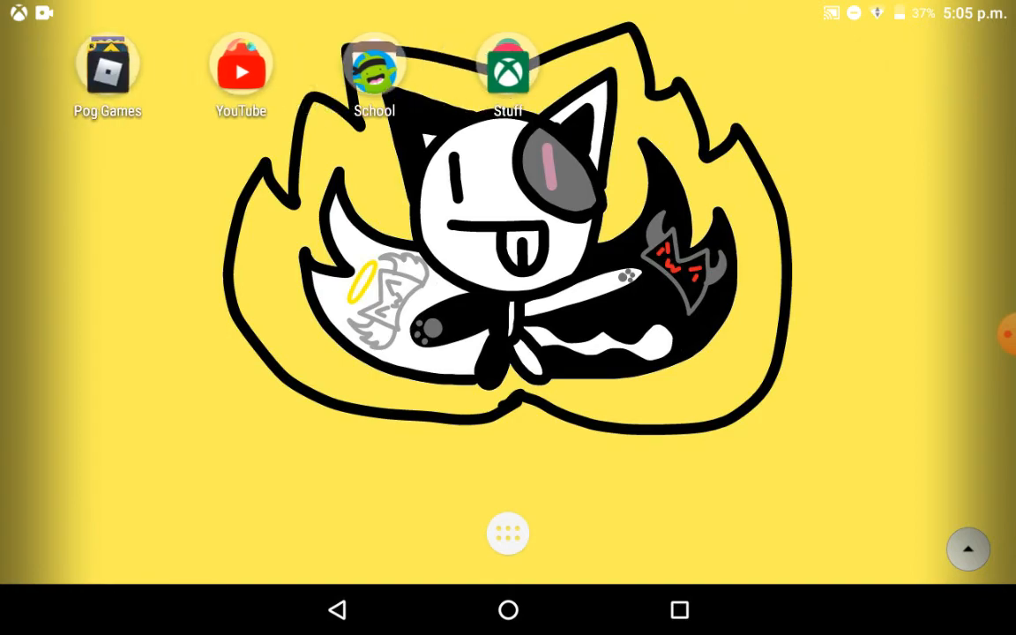
click(105, 67)
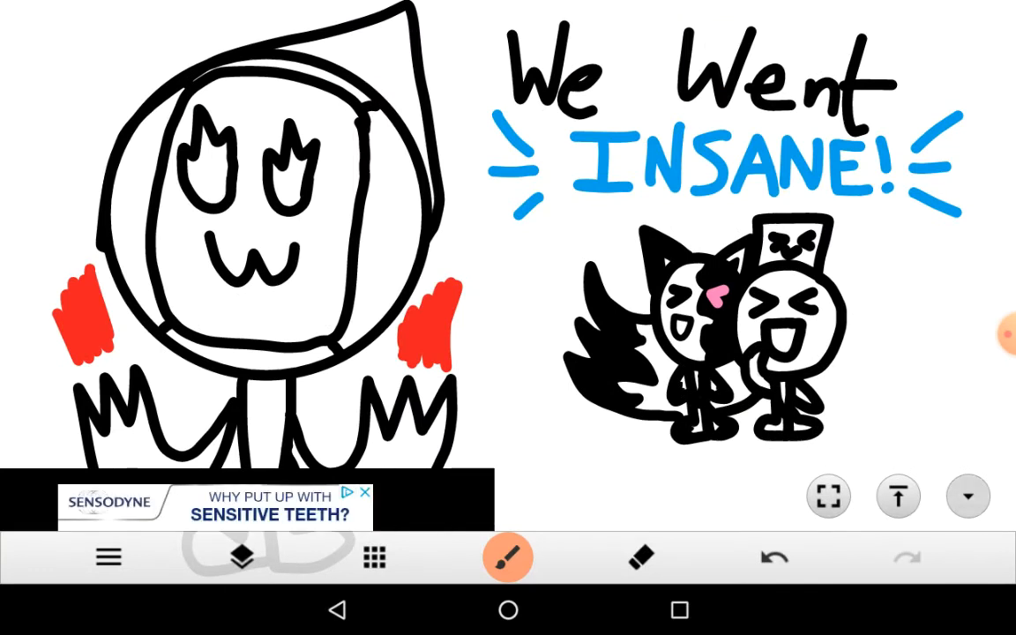
Step: Keep the brush selected and draw short black action lines around the two characters
click(508, 557)
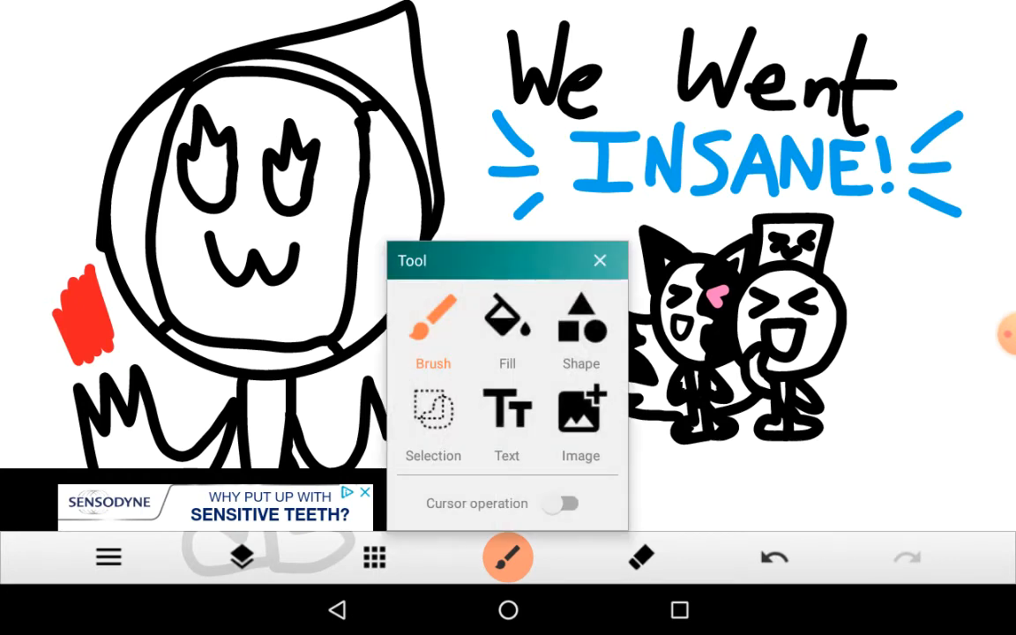
click(432, 332)
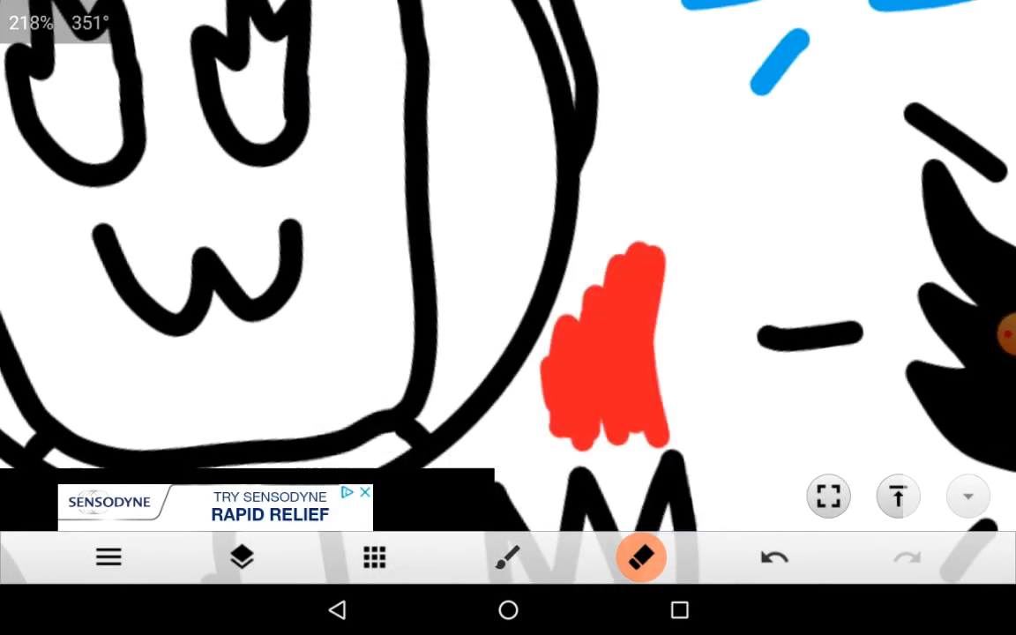
Step: Erase the red flame shapes beside the hooded figure with the Eraser, leaving the black jagged hands
click(642, 558)
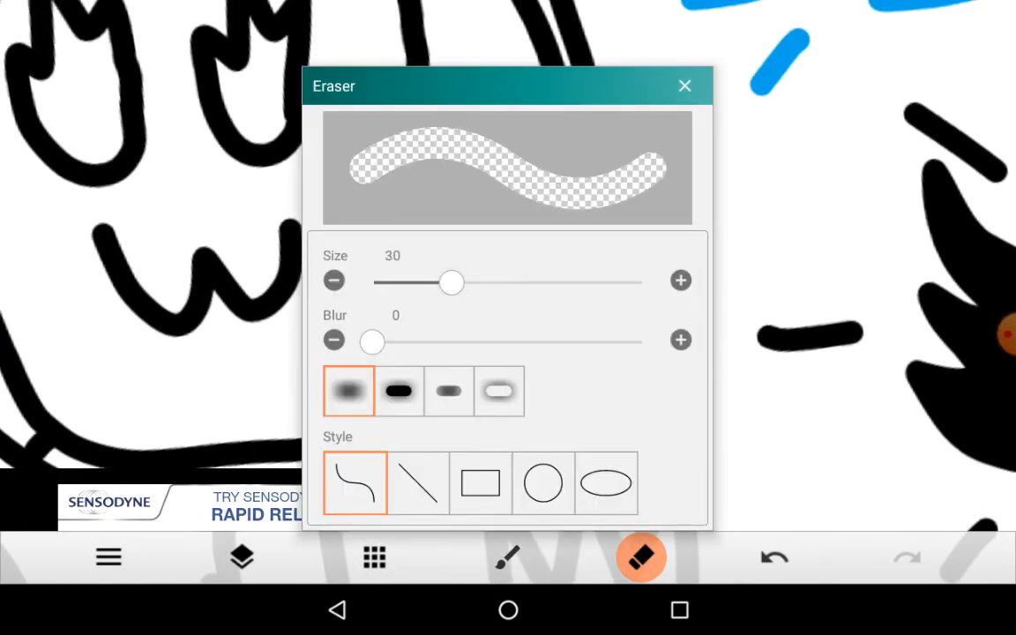
click(685, 85)
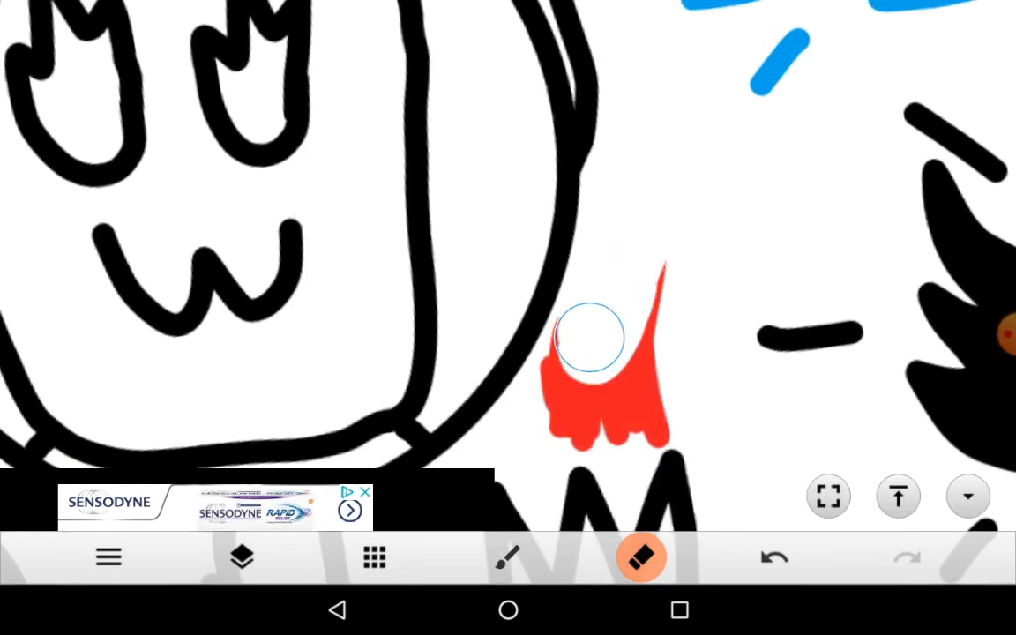
drag(591, 339, 624, 387)
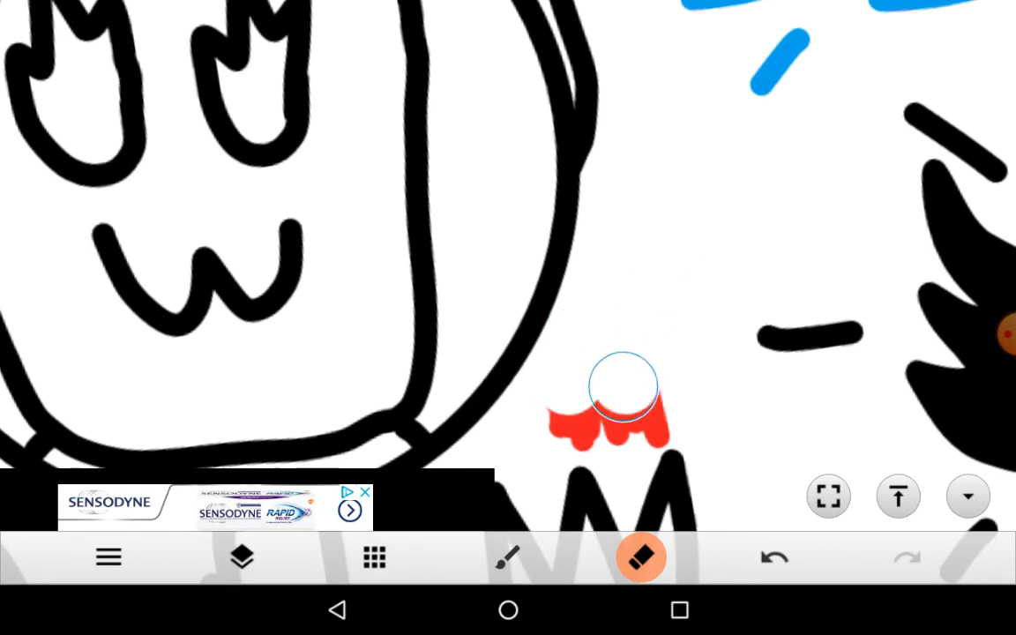
drag(624, 388, 562, 423)
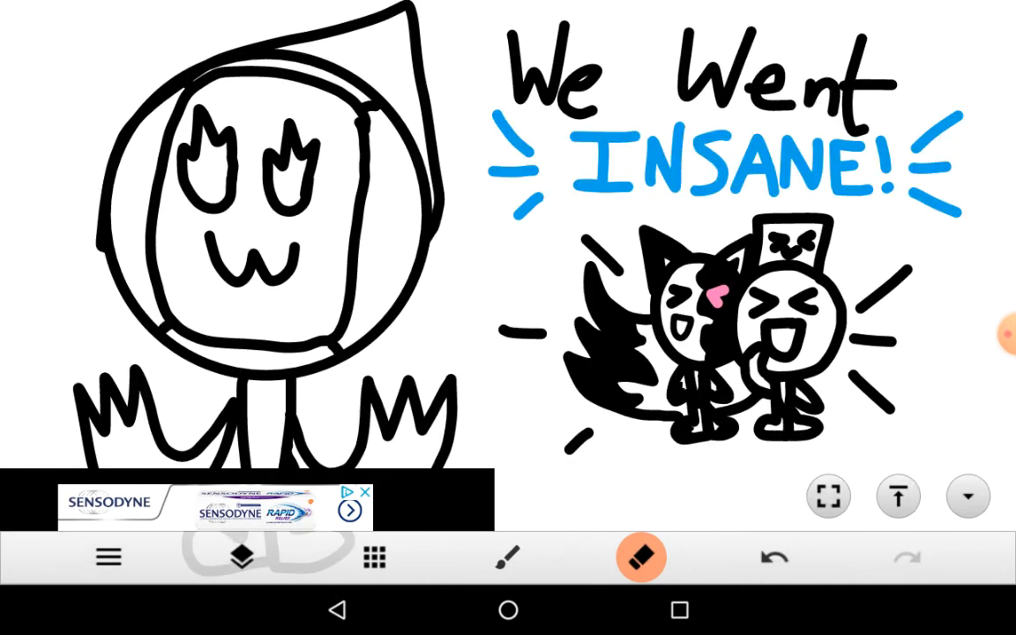
Step: Paint a solid red teardrop flame above the hooded figure's left hand
click(508, 558)
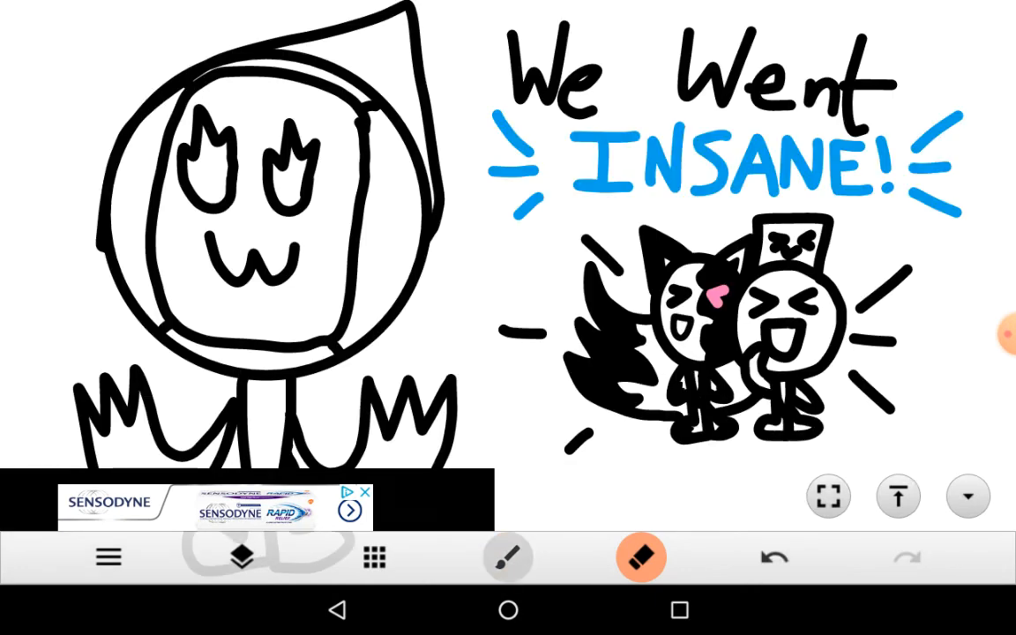
click(509, 558)
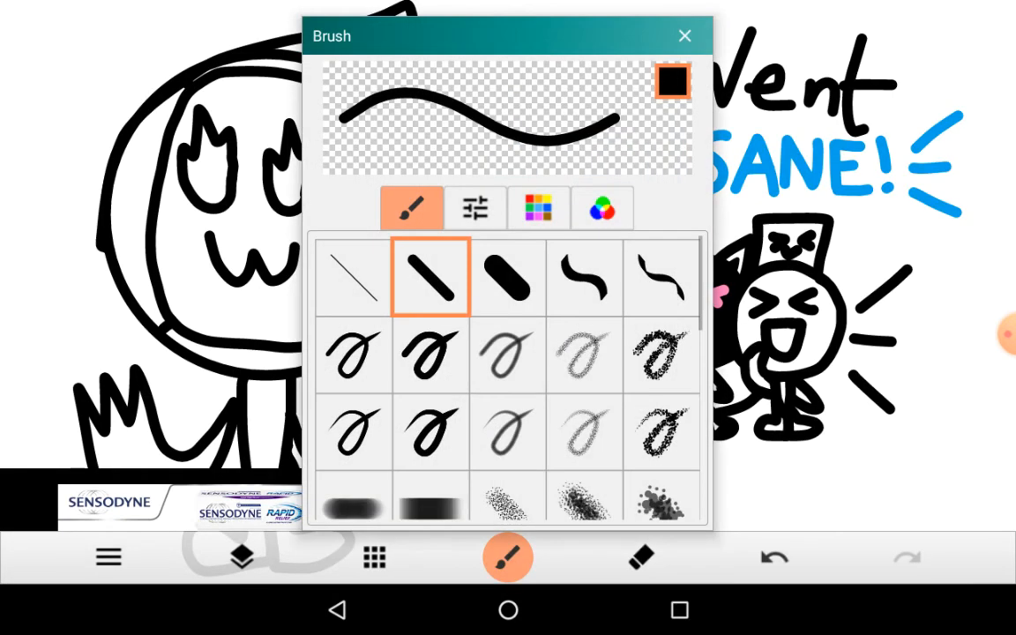
click(538, 208)
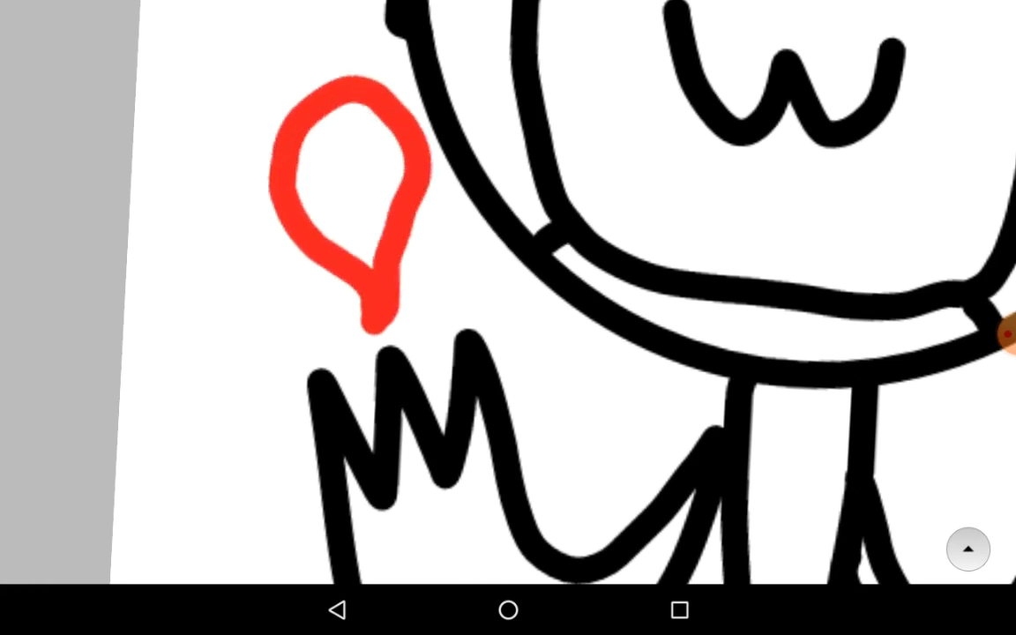
click(353, 195)
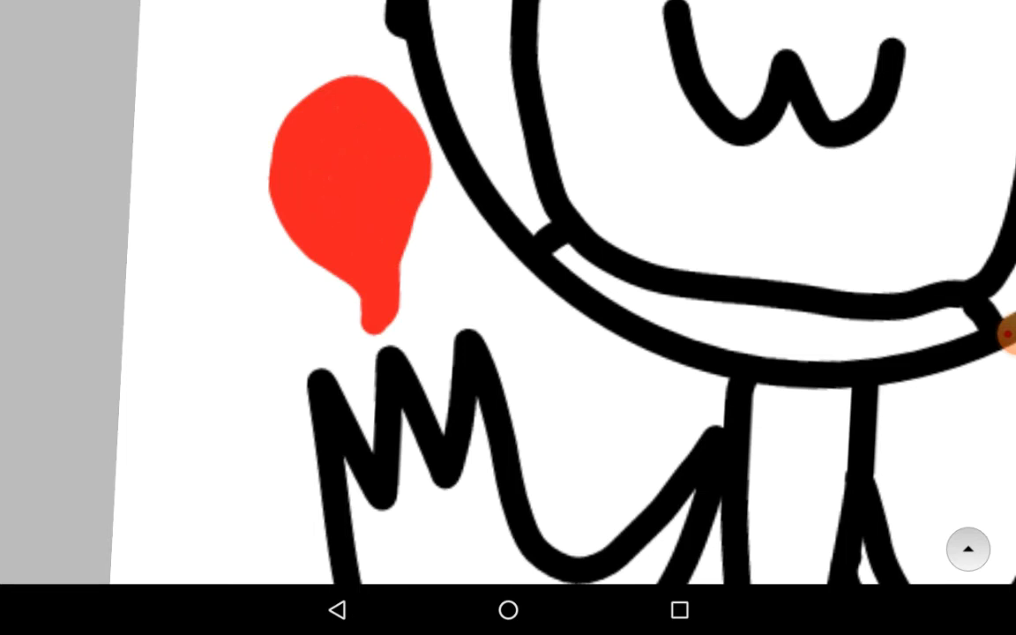
Step: Choose black for the brush and begin outlining the new red flame
click(967, 548)
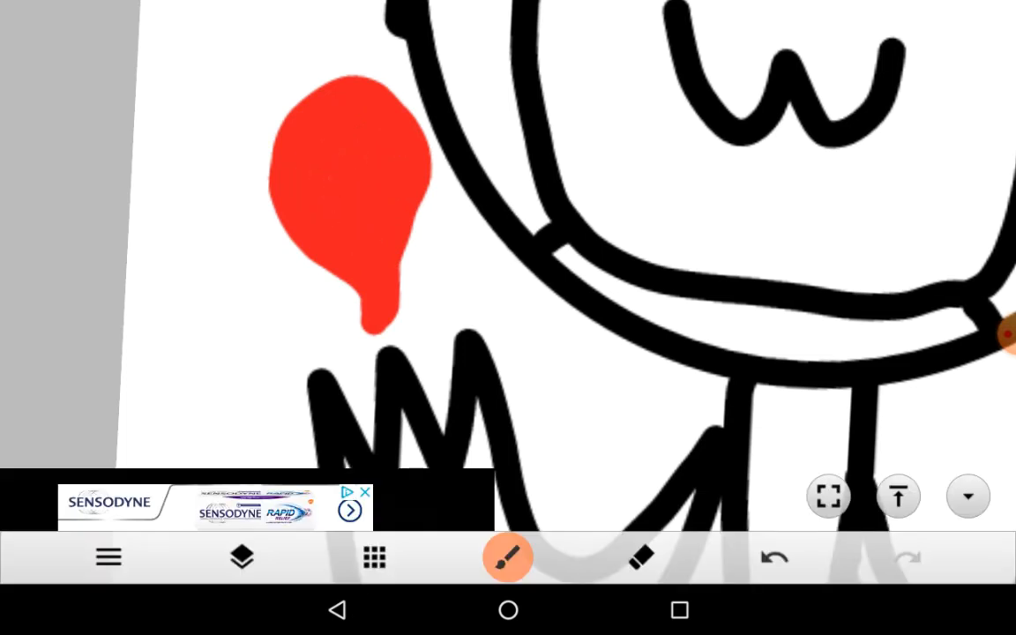
click(508, 557)
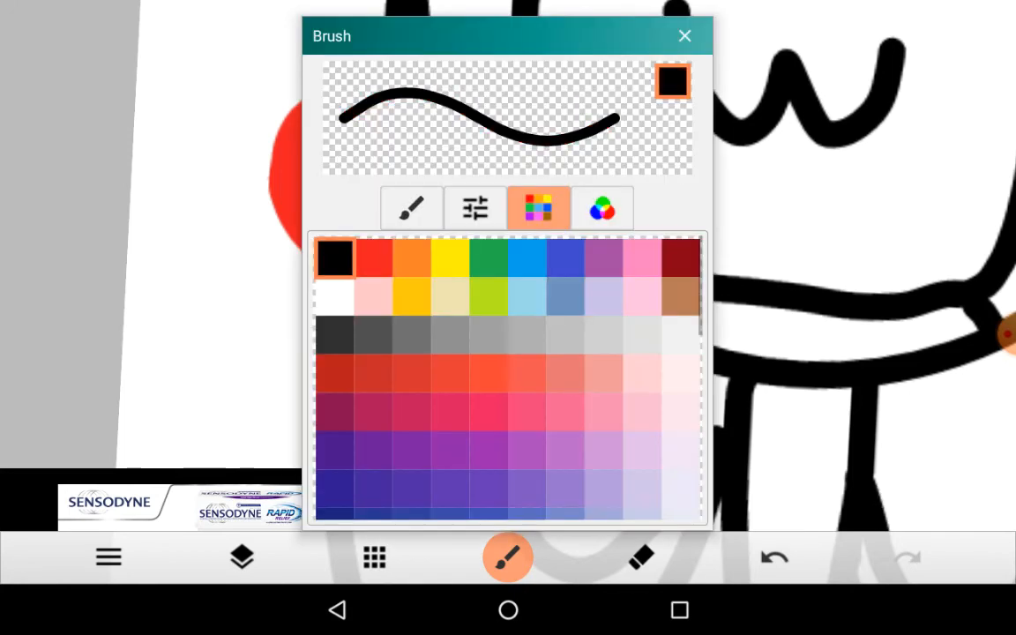
click(685, 35)
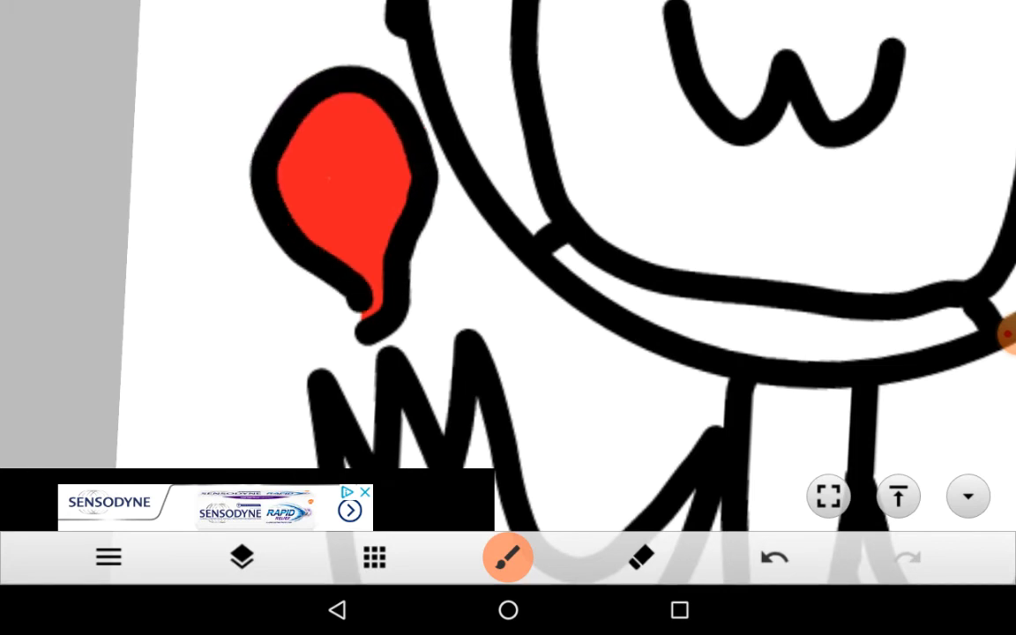
click(508, 557)
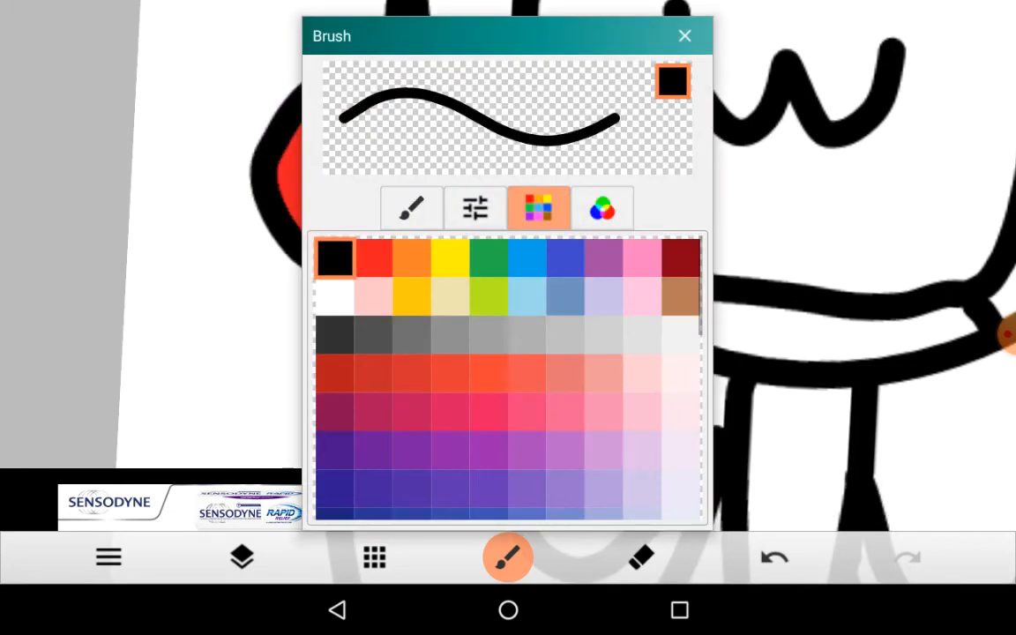
click(410, 208)
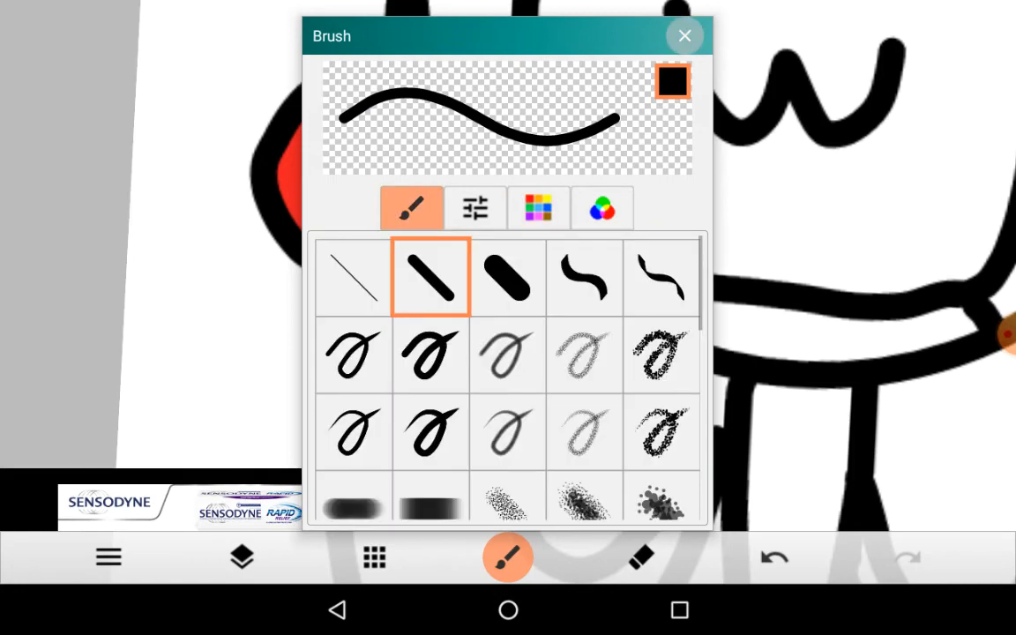
Step: Paint a solid red teardrop flame above the hooded figure's right hand
click(685, 36)
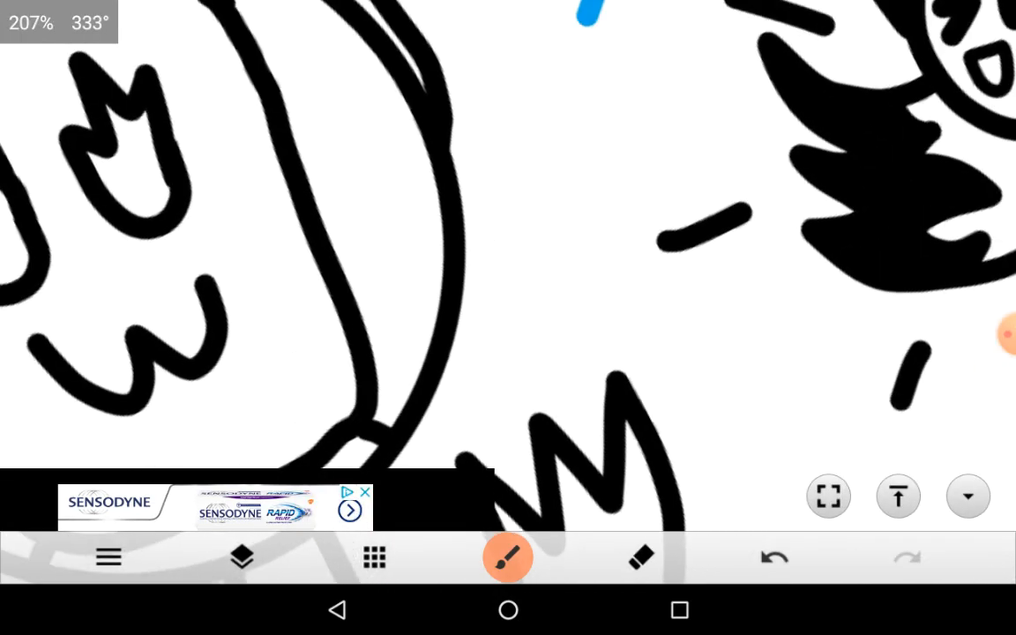
click(508, 558)
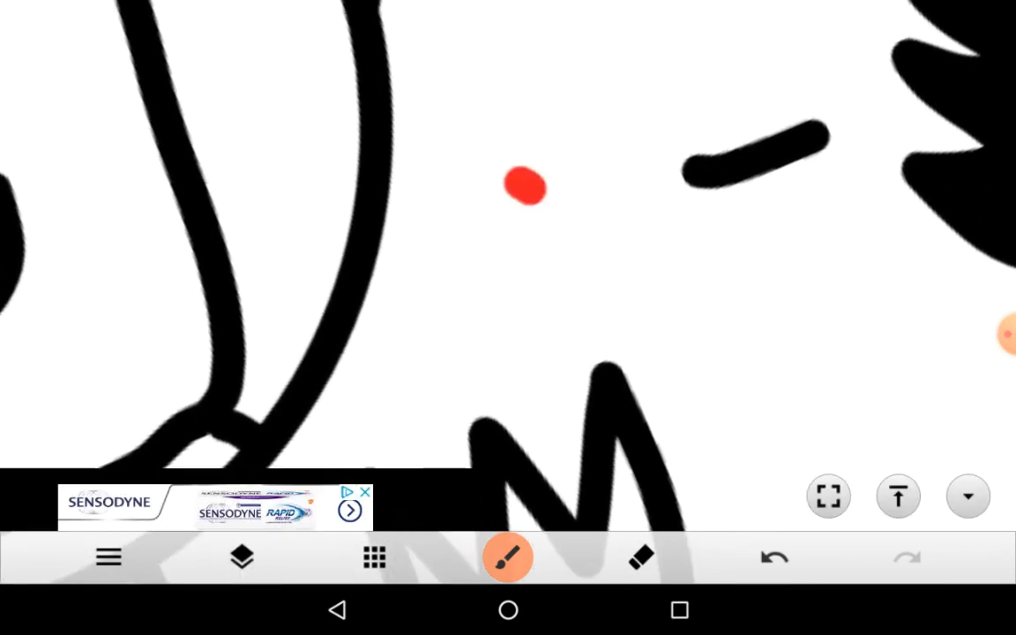
drag(521, 186, 503, 388)
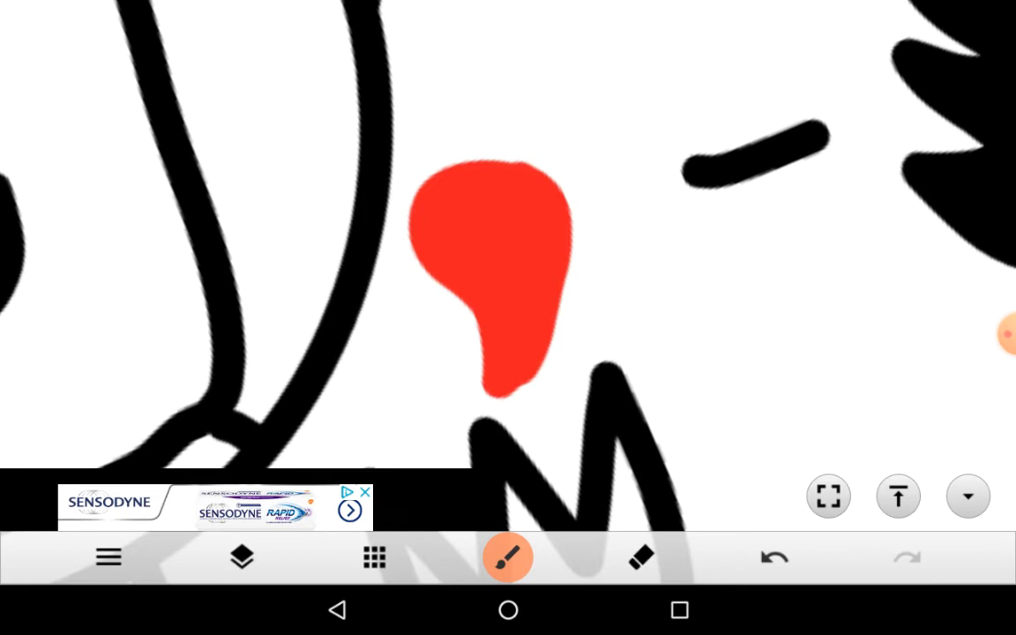
Step: Review the brush colour and shape choices in the Brush palette
click(508, 558)
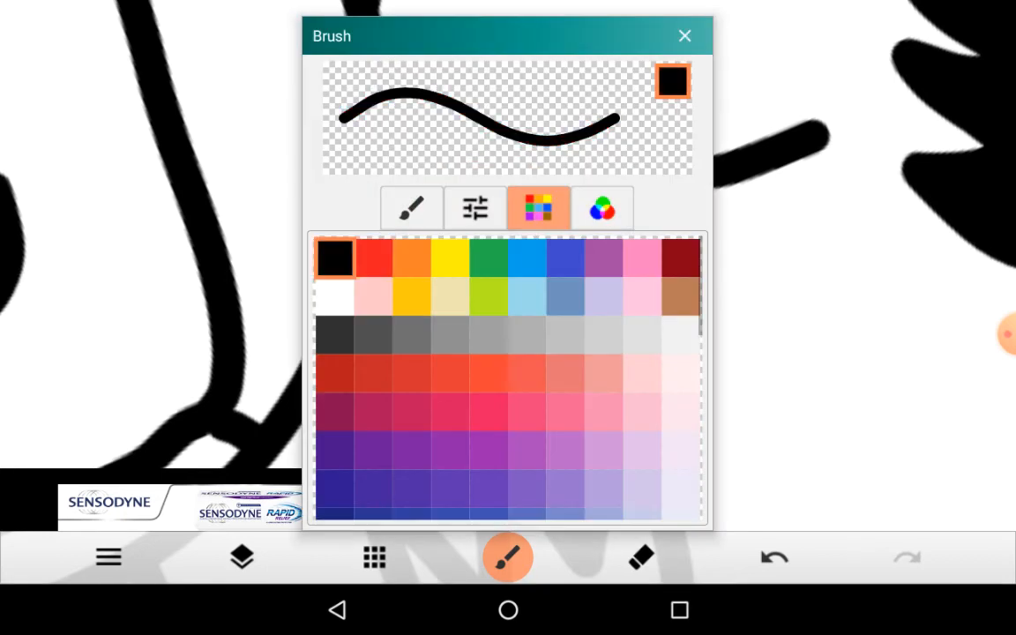
click(684, 36)
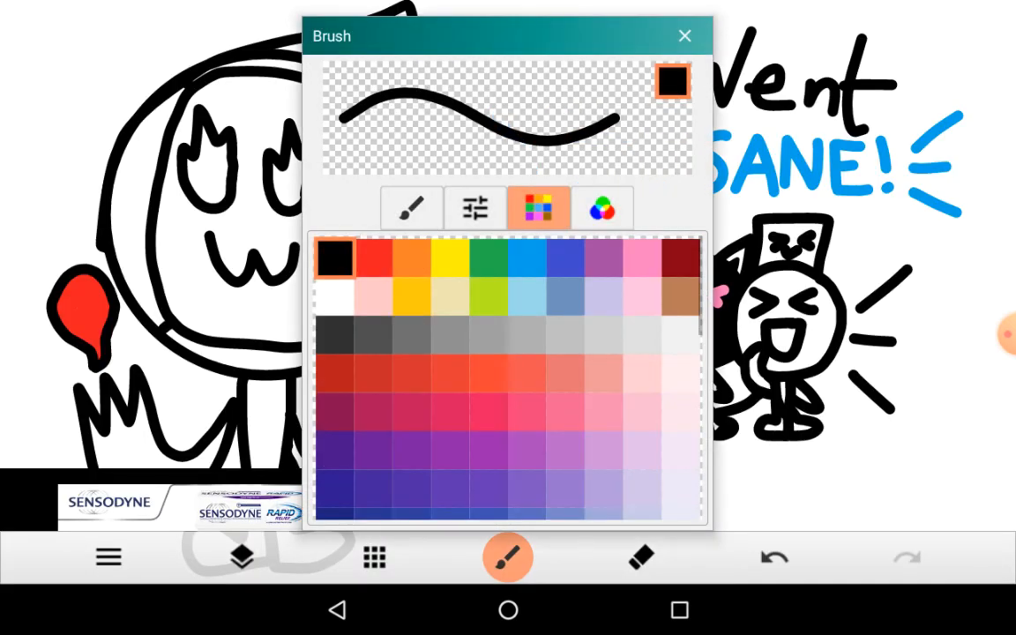
click(410, 209)
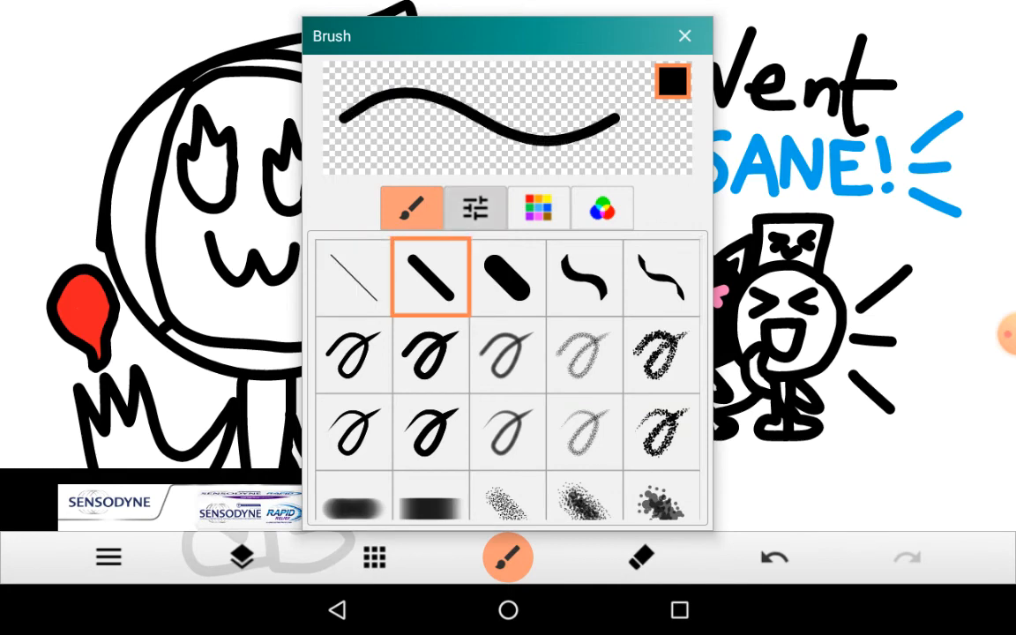
click(538, 208)
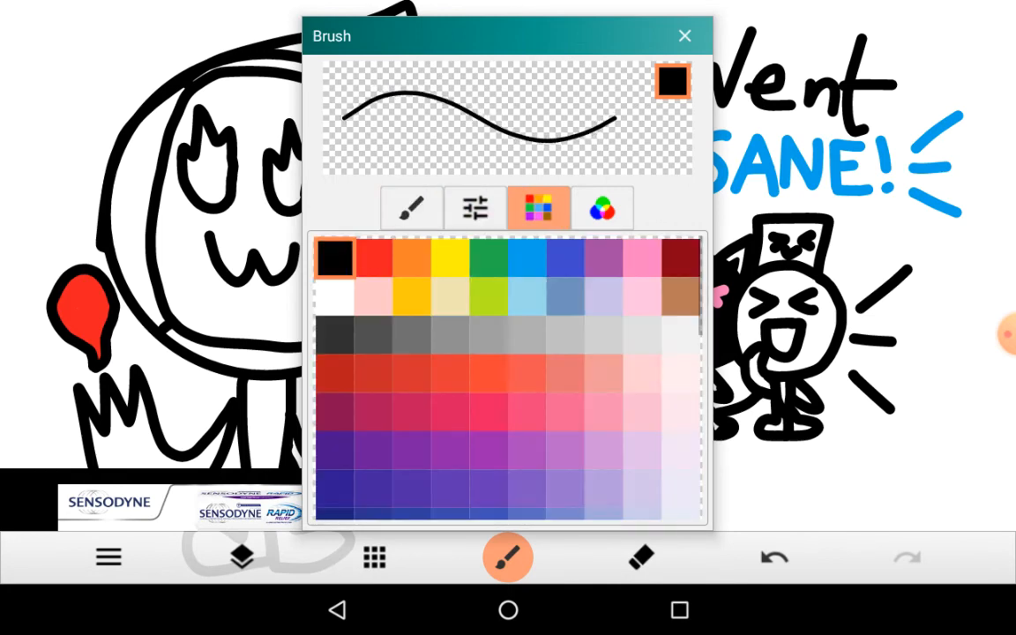
Step: Draw angry dark eyebrows and frowns on both red flames with a size-4 brush
click(335, 335)
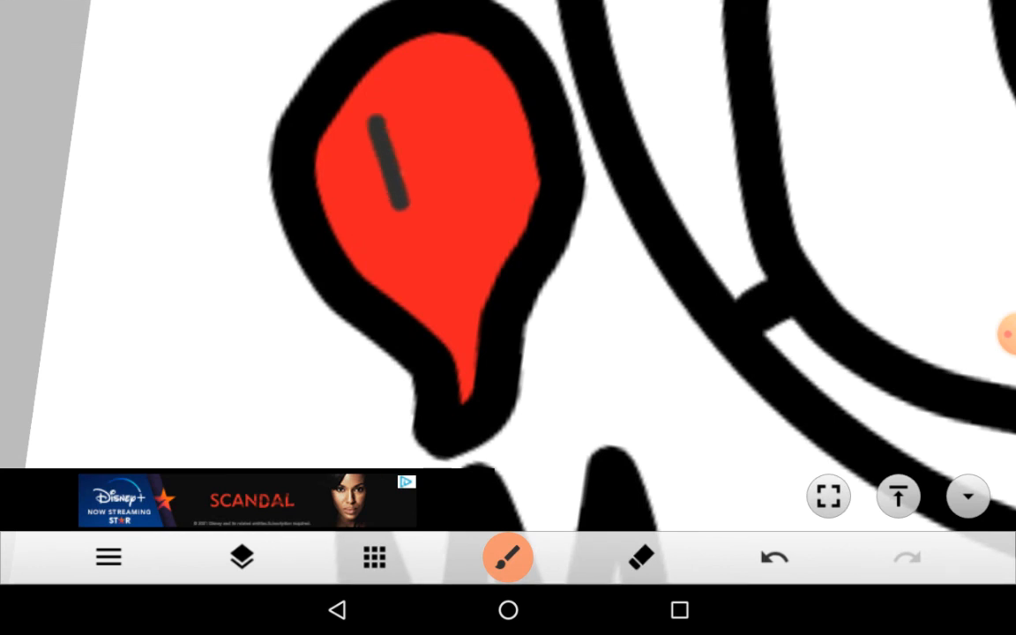
drag(380, 79, 503, 176)
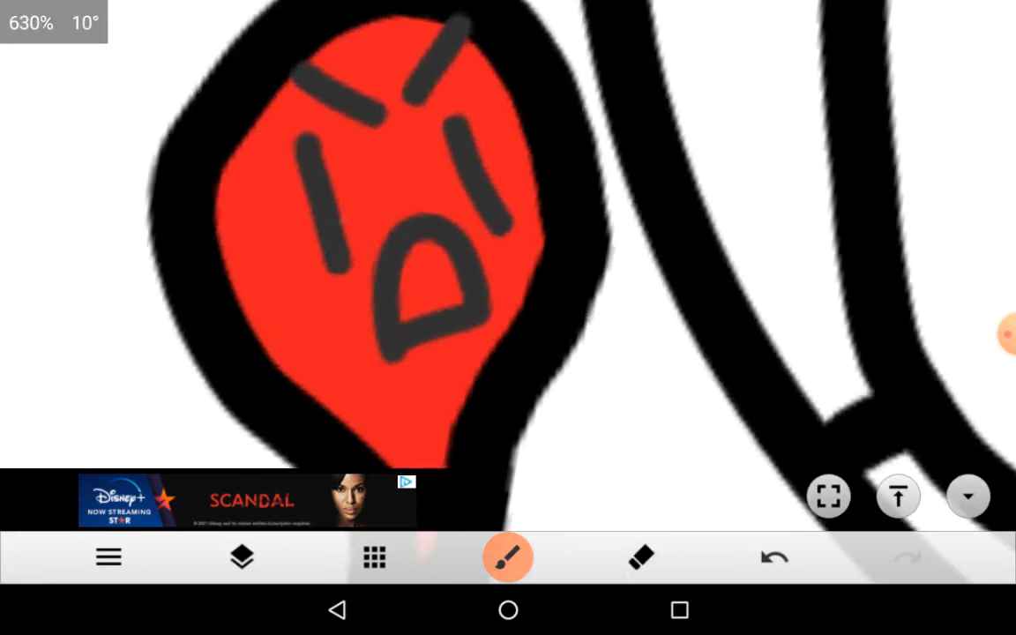
click(508, 557)
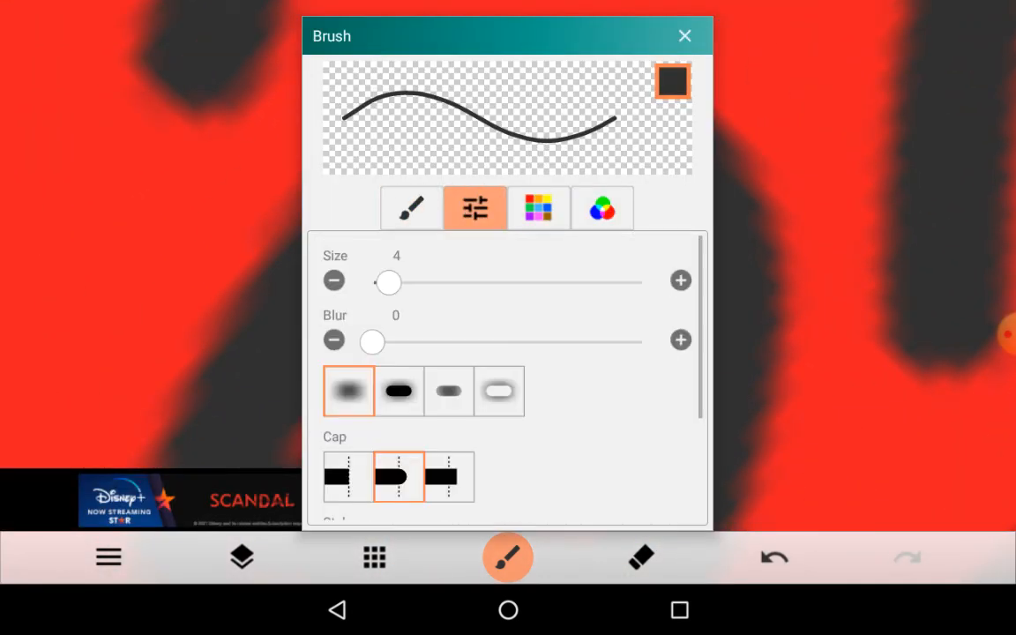
click(685, 35)
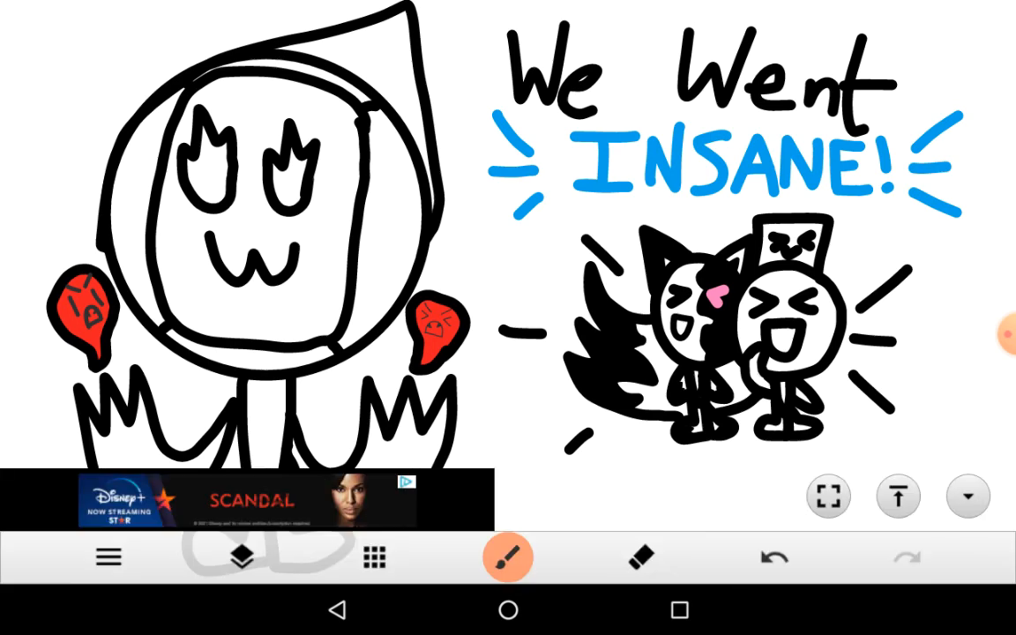
Step: Fill both flame-shaped eyes of the hooded figure with orange using the Fill tool
click(508, 558)
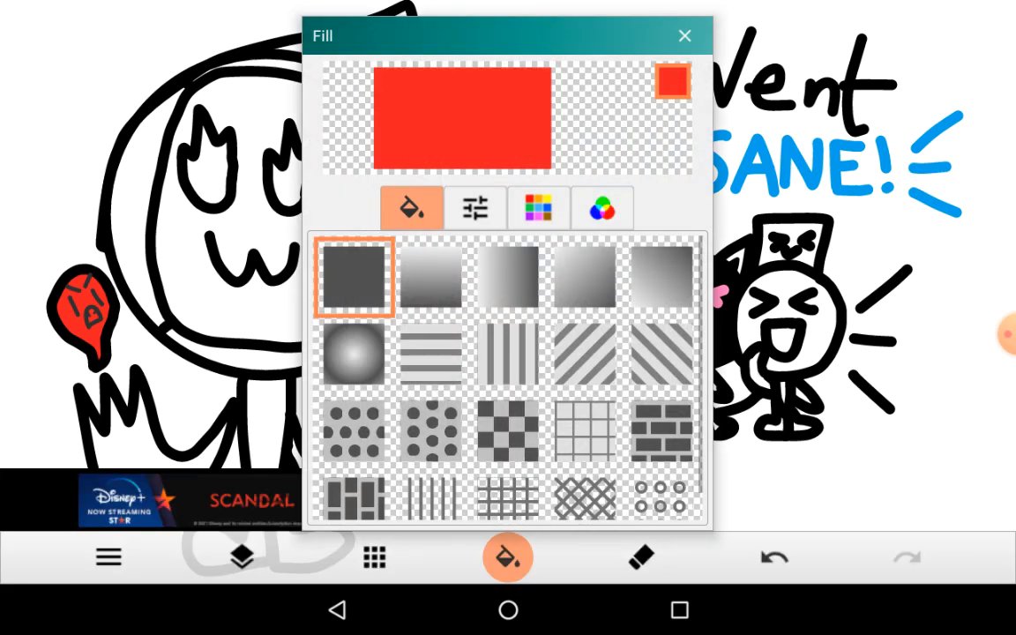
click(538, 208)
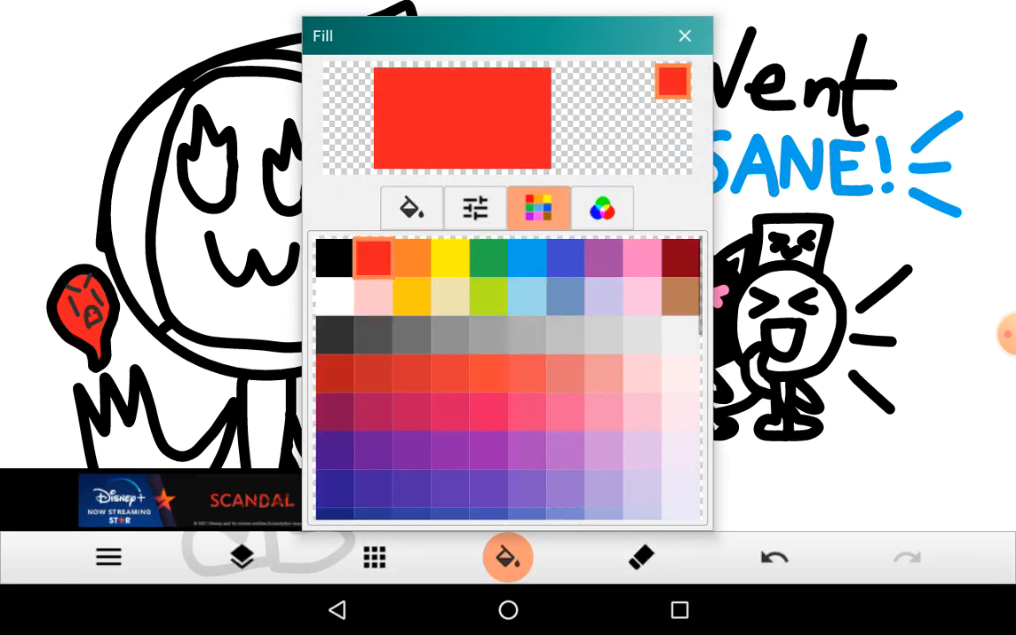
click(409, 256)
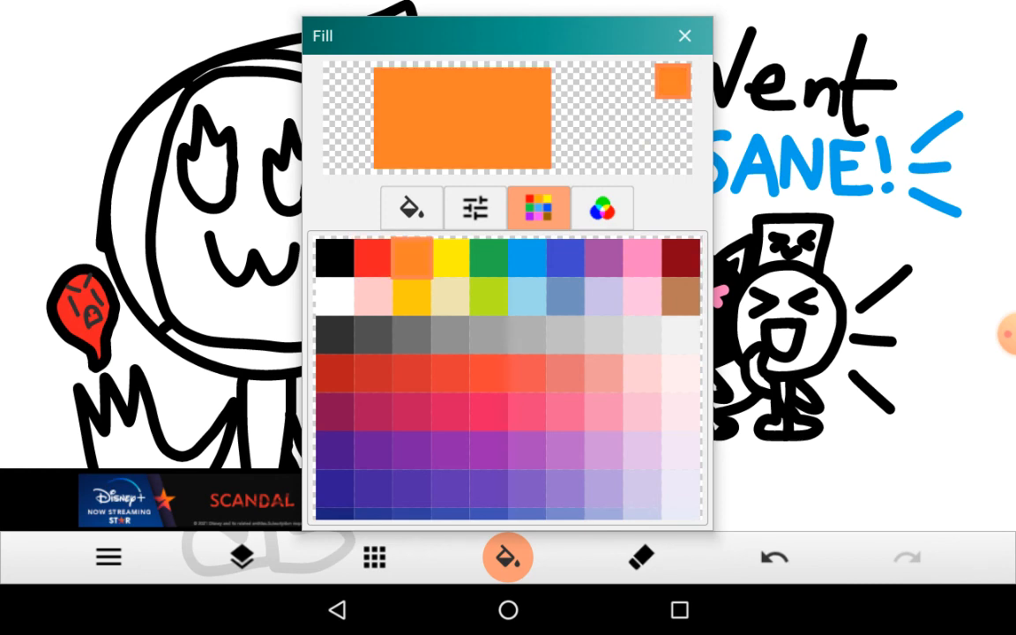
click(685, 36)
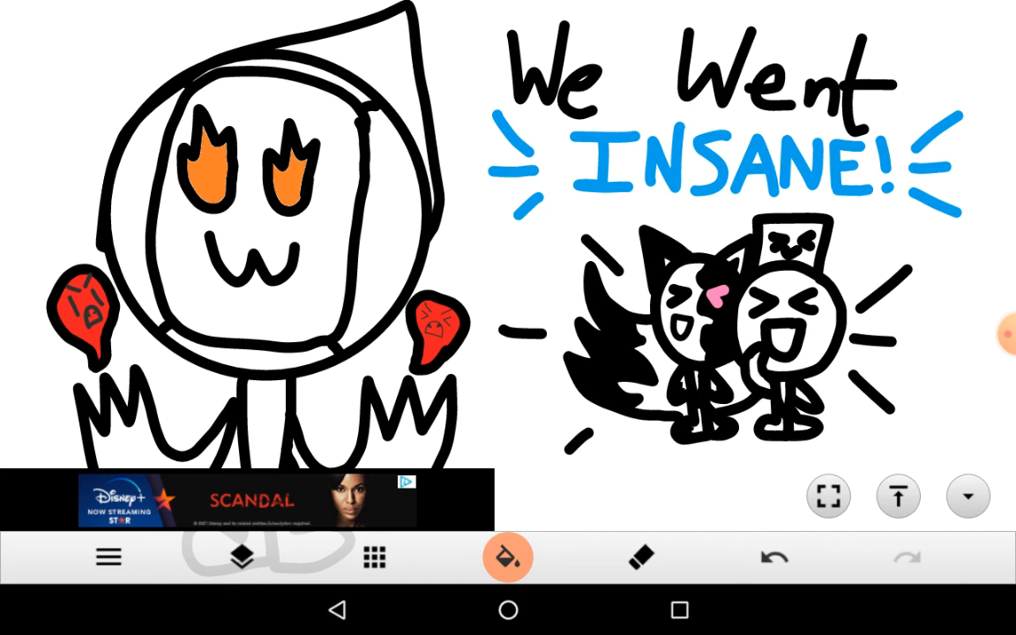
click(508, 558)
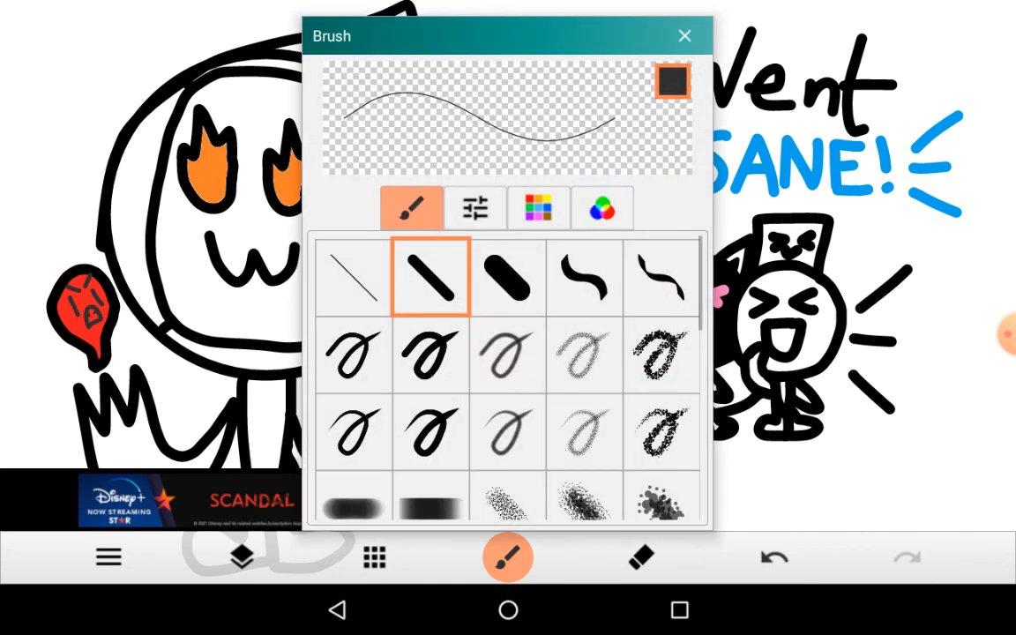
Step: Draw thick black curly ground lines under the two laughing characters with a size-10 brush
click(475, 208)
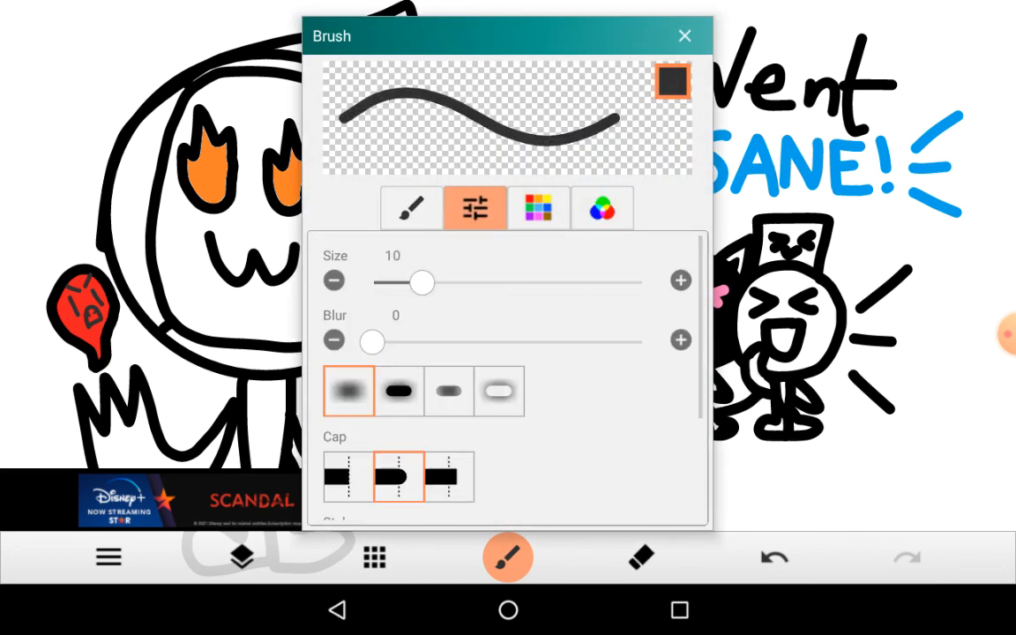
click(684, 35)
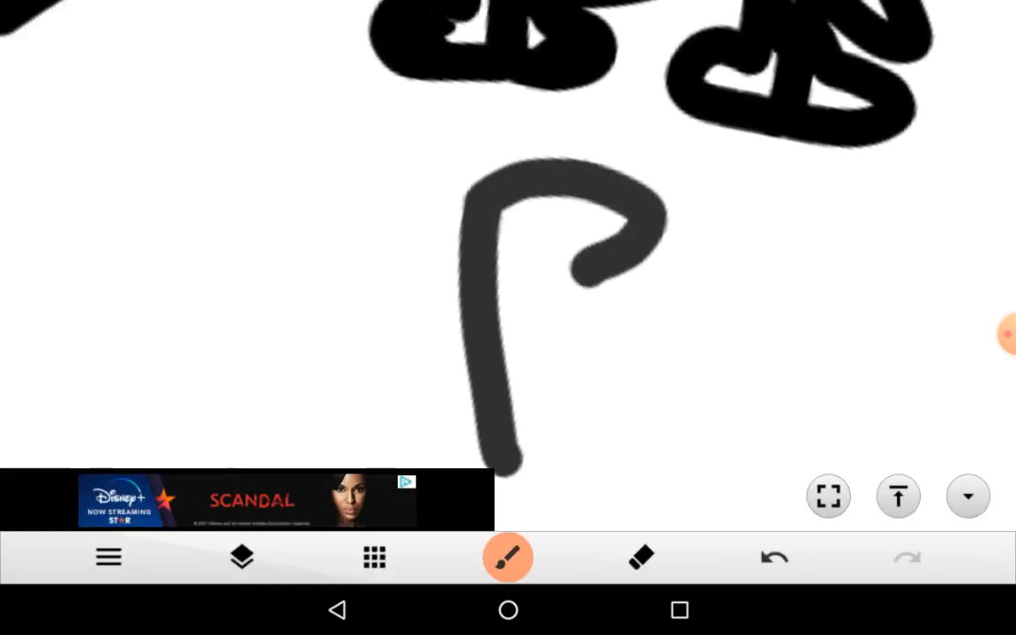
click(508, 558)
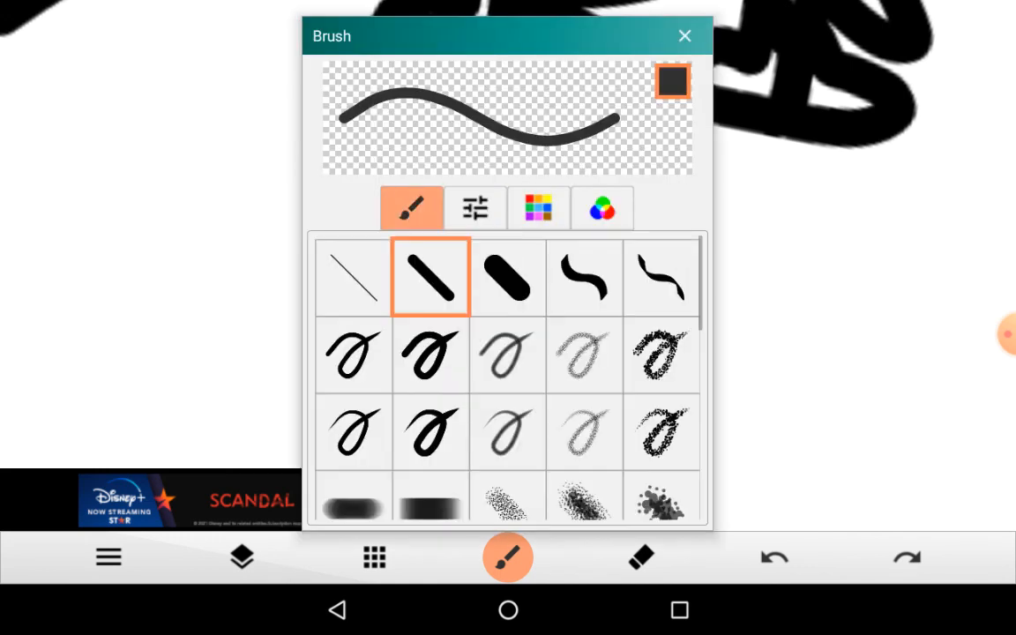
click(540, 208)
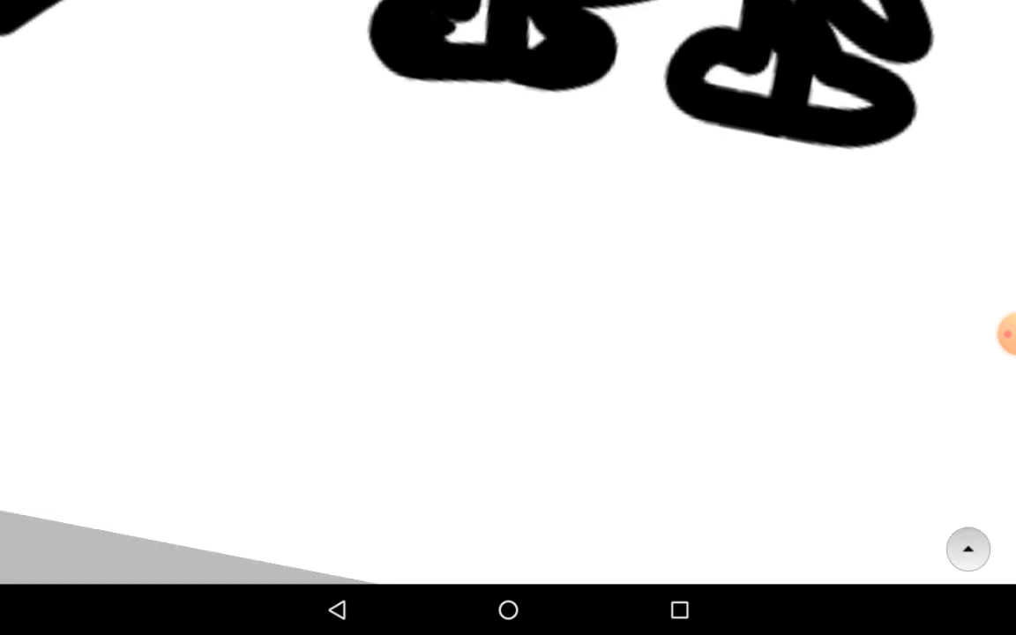
drag(406, 115, 450, 503)
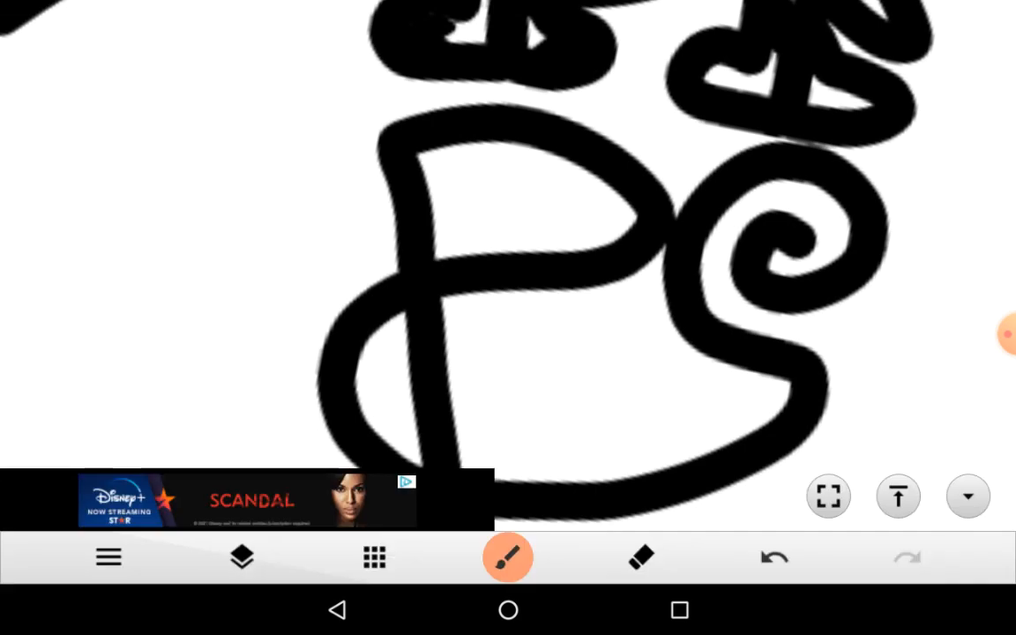
click(508, 557)
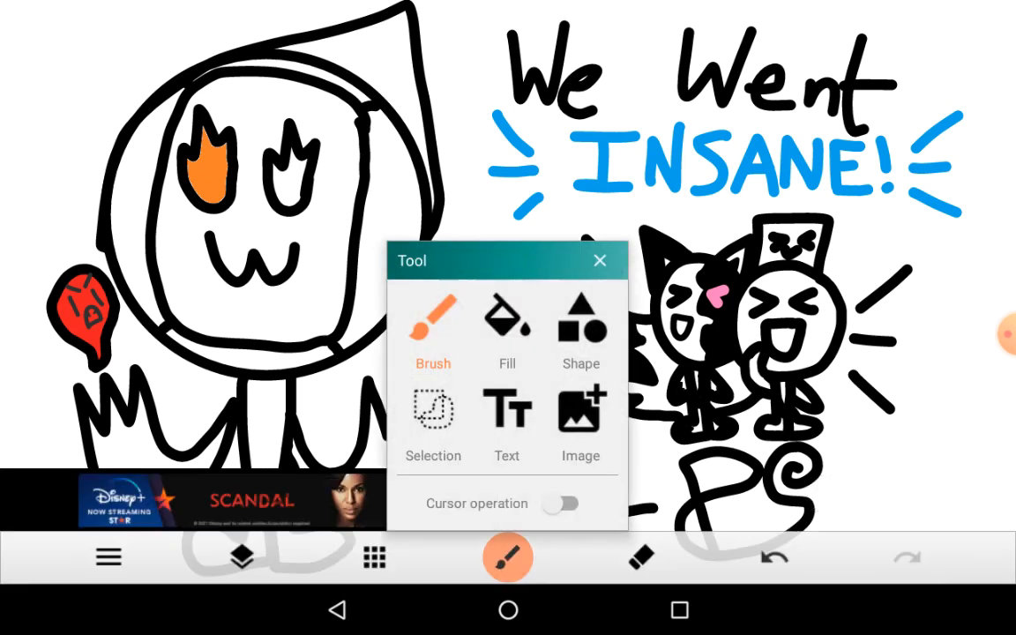
Step: Leave the drawing for the Android home screen and open the YouTube app folder
click(508, 332)
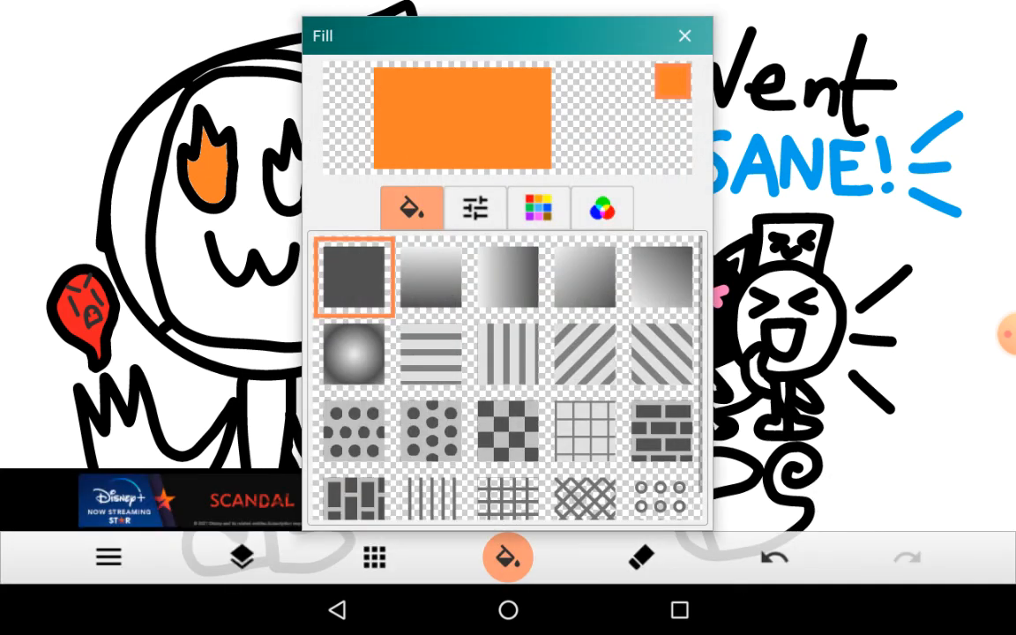
click(685, 35)
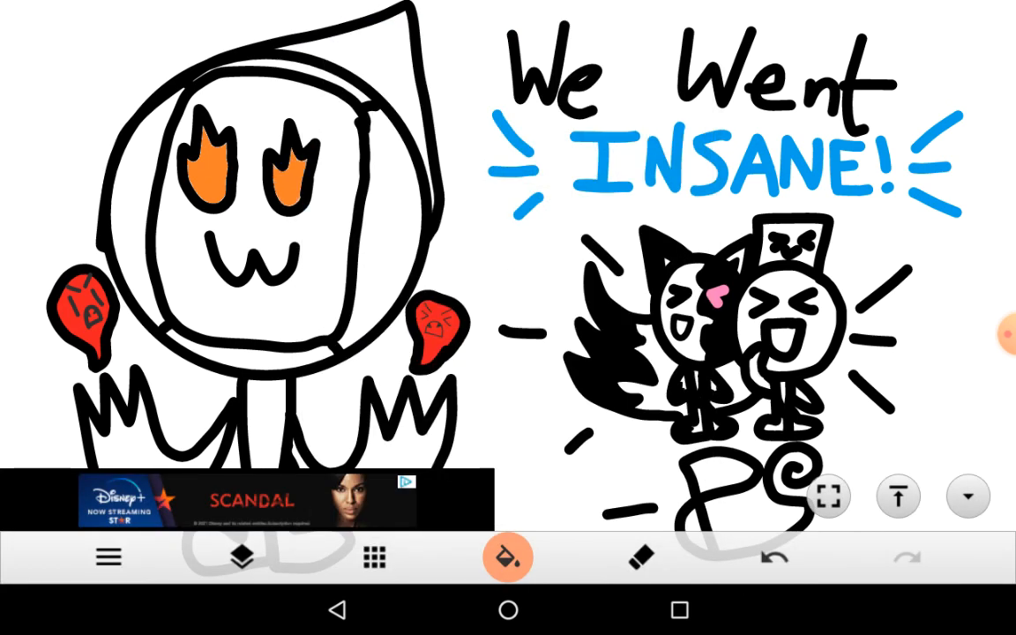
click(508, 557)
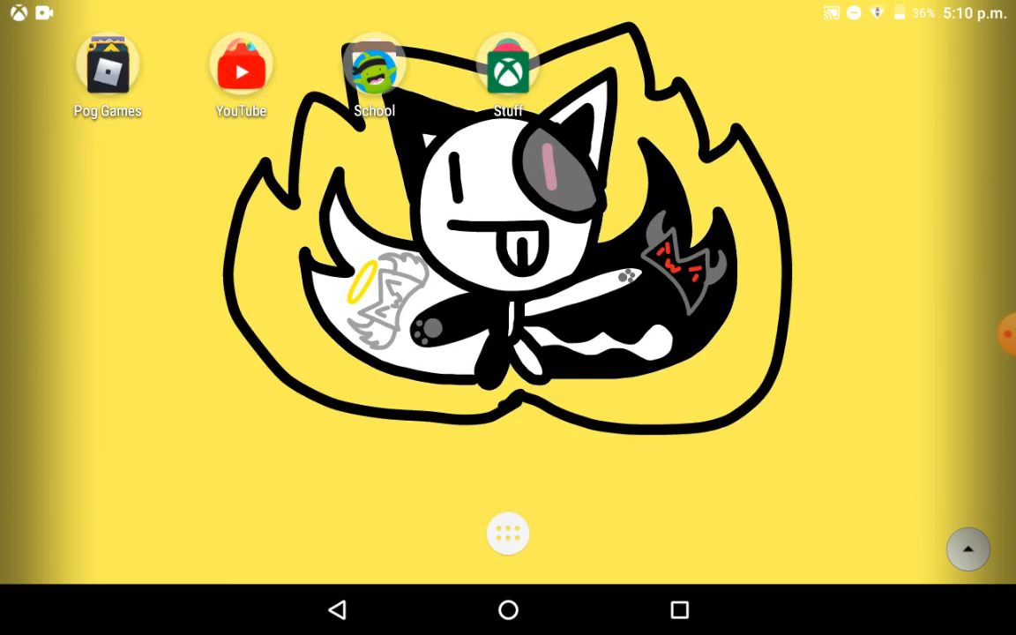
click(240, 71)
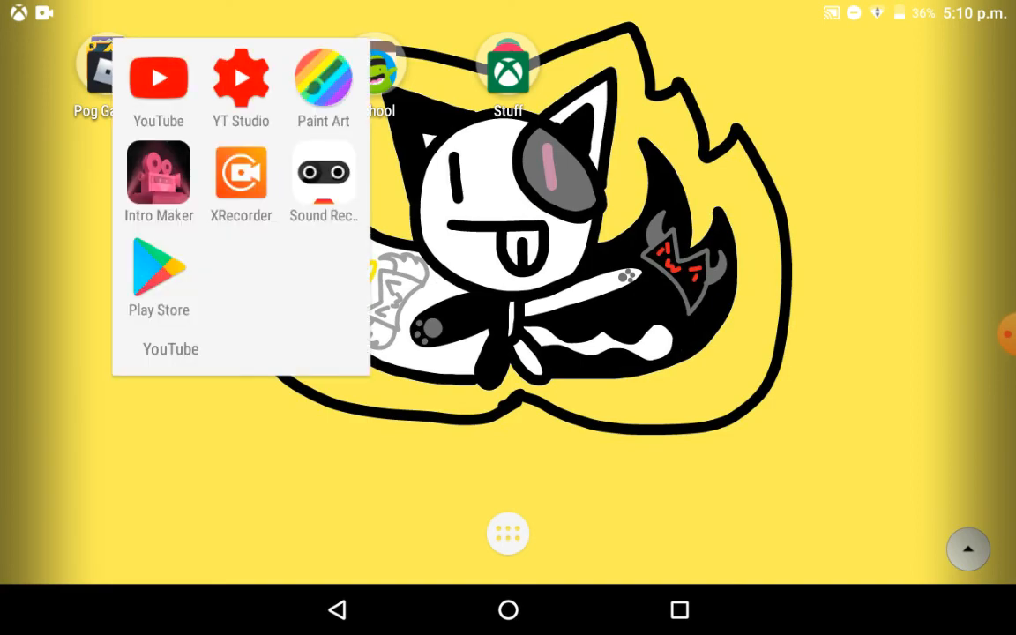